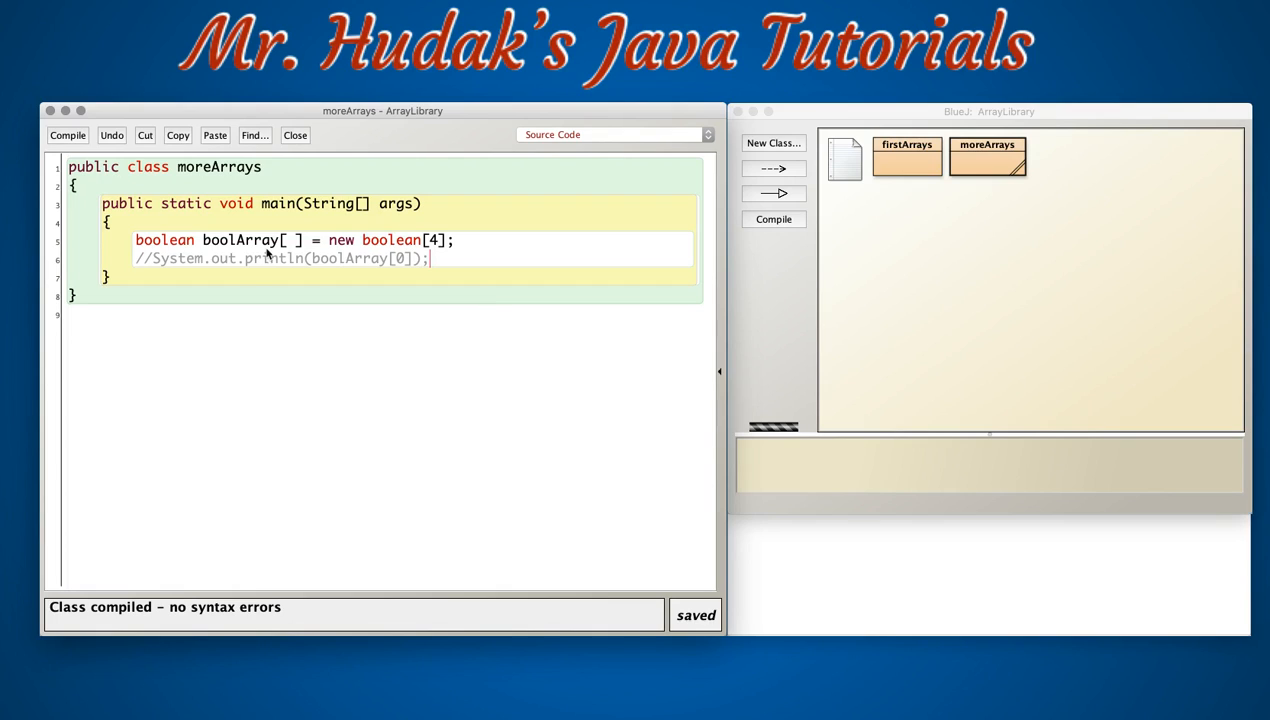
mouse_move(180, 240)
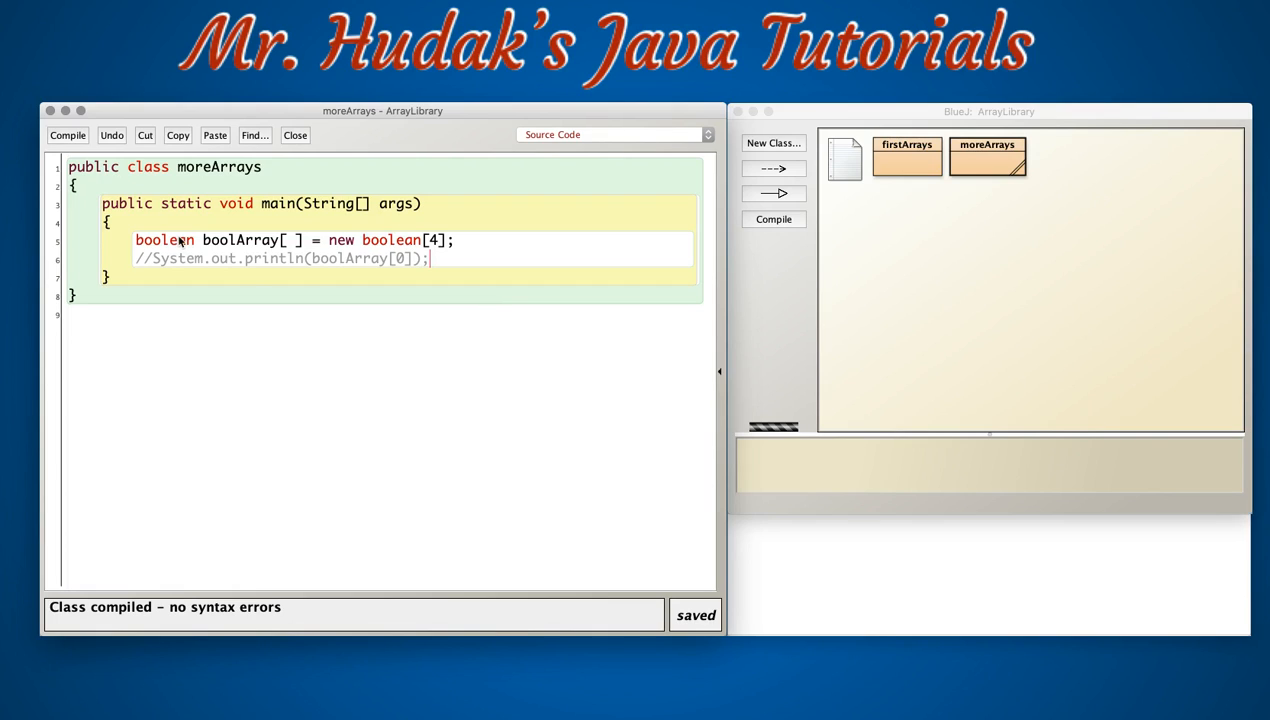
mouse_move(228, 248)
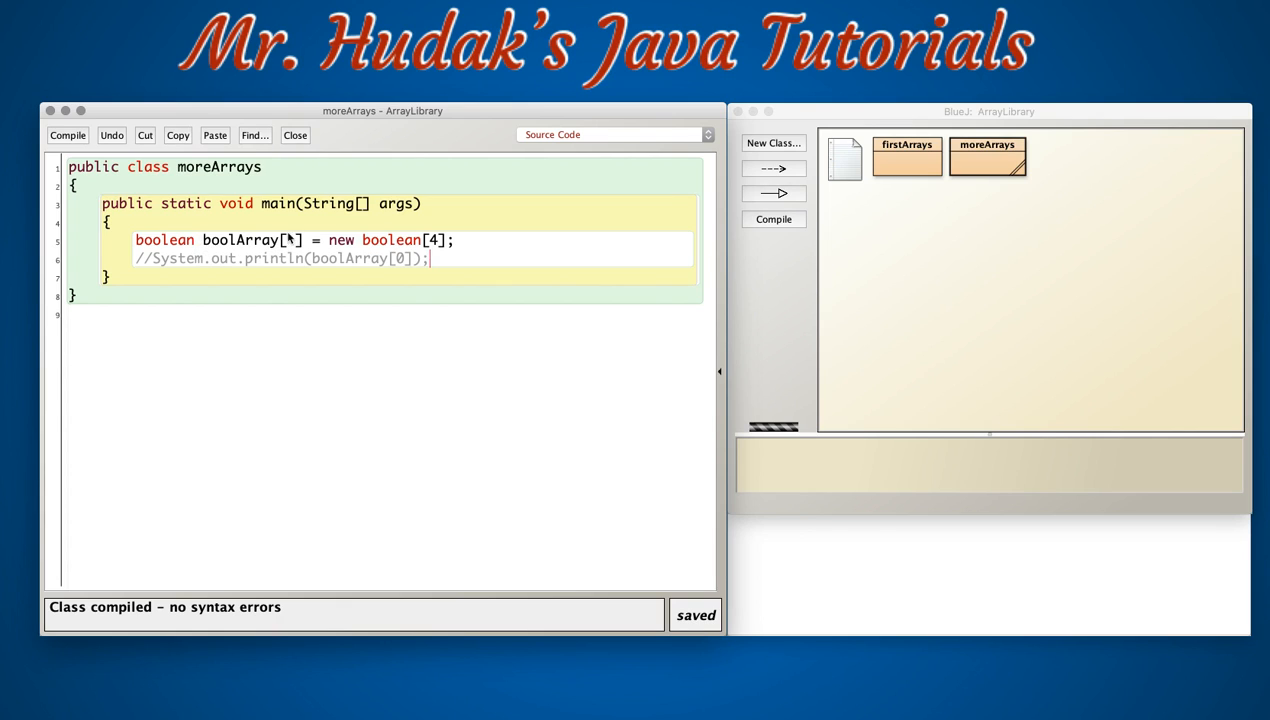
Uncomment the println of boolArray[0] and run main so the terminal shows false.
key(Backspace)
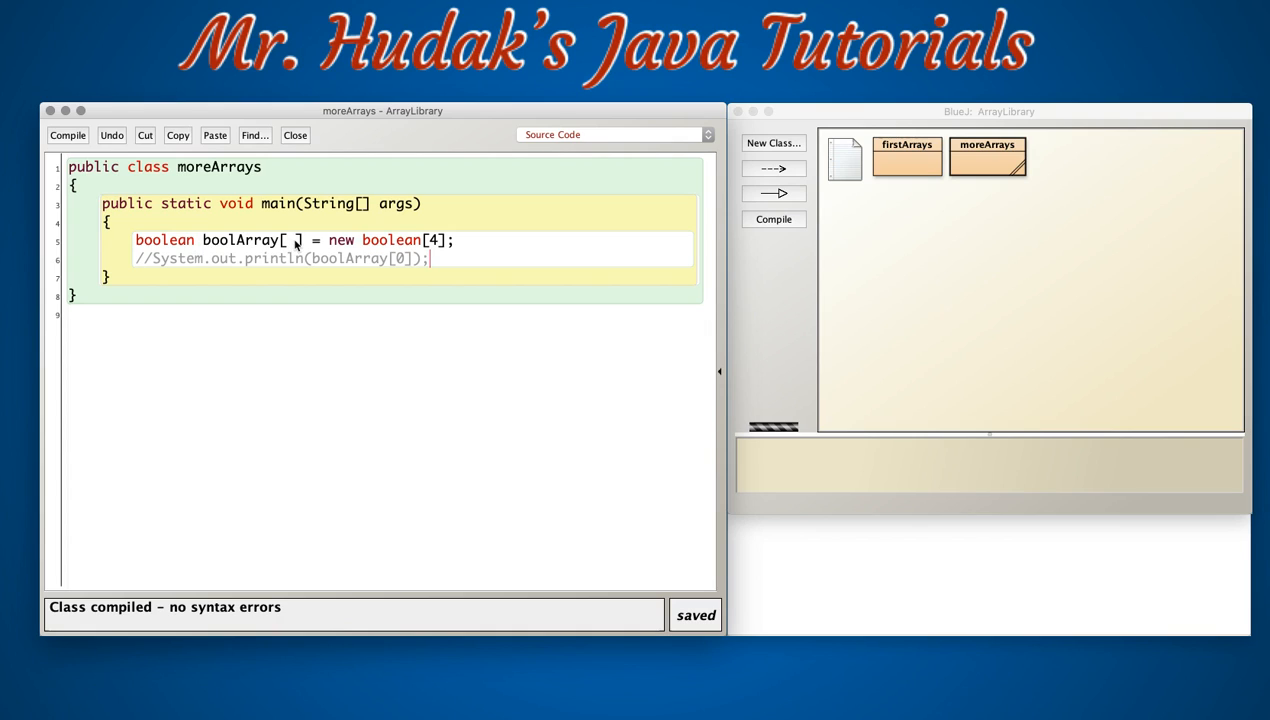
mouse_move(258, 244)
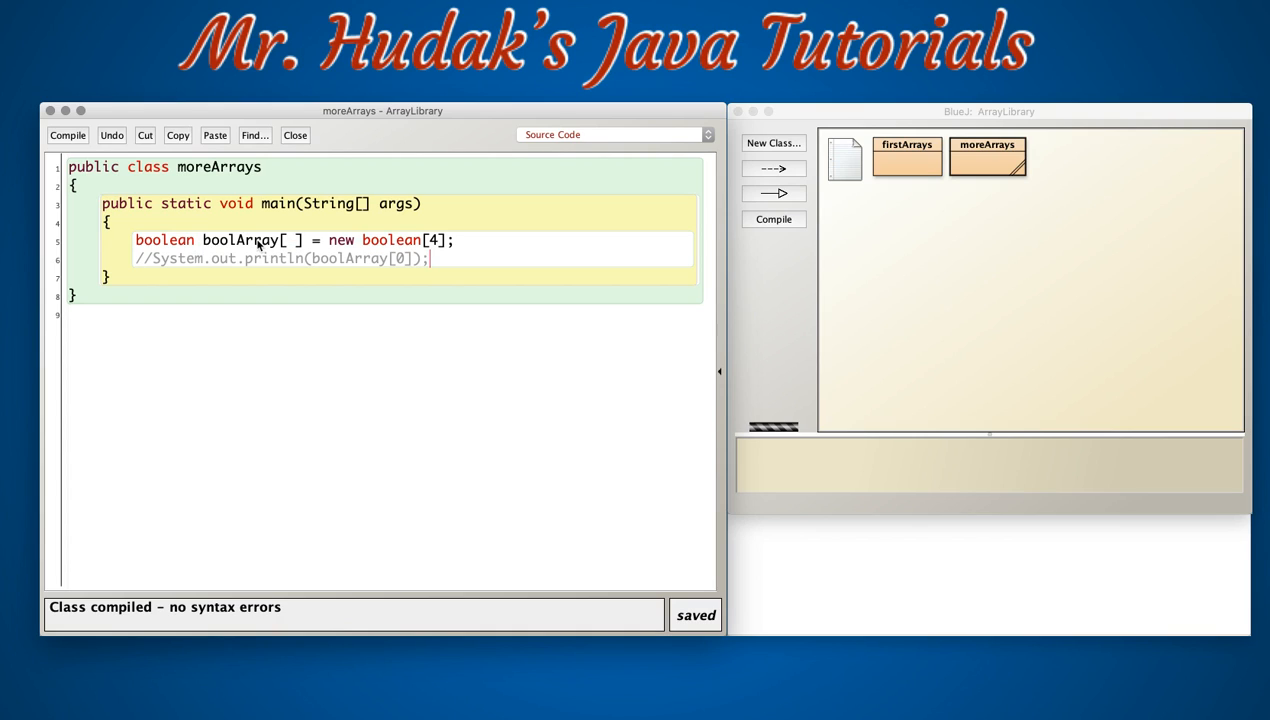
mouse_move(196, 240)
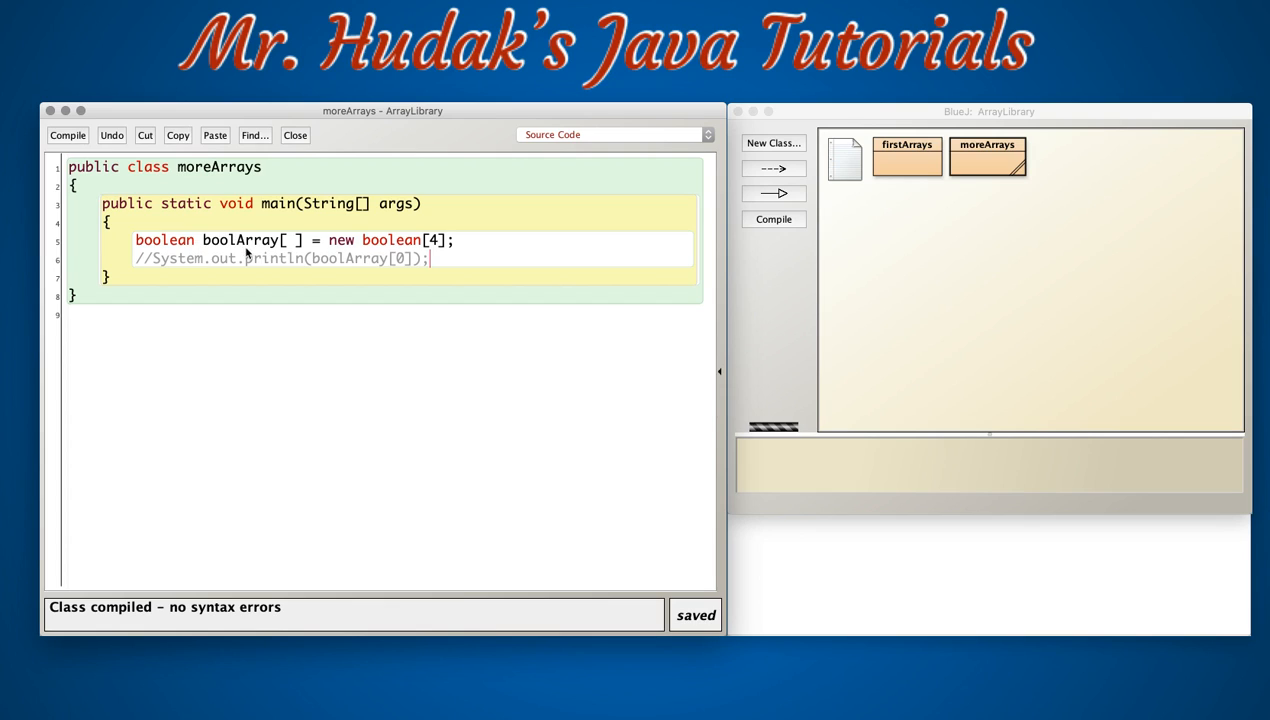
mouse_move(388, 240)
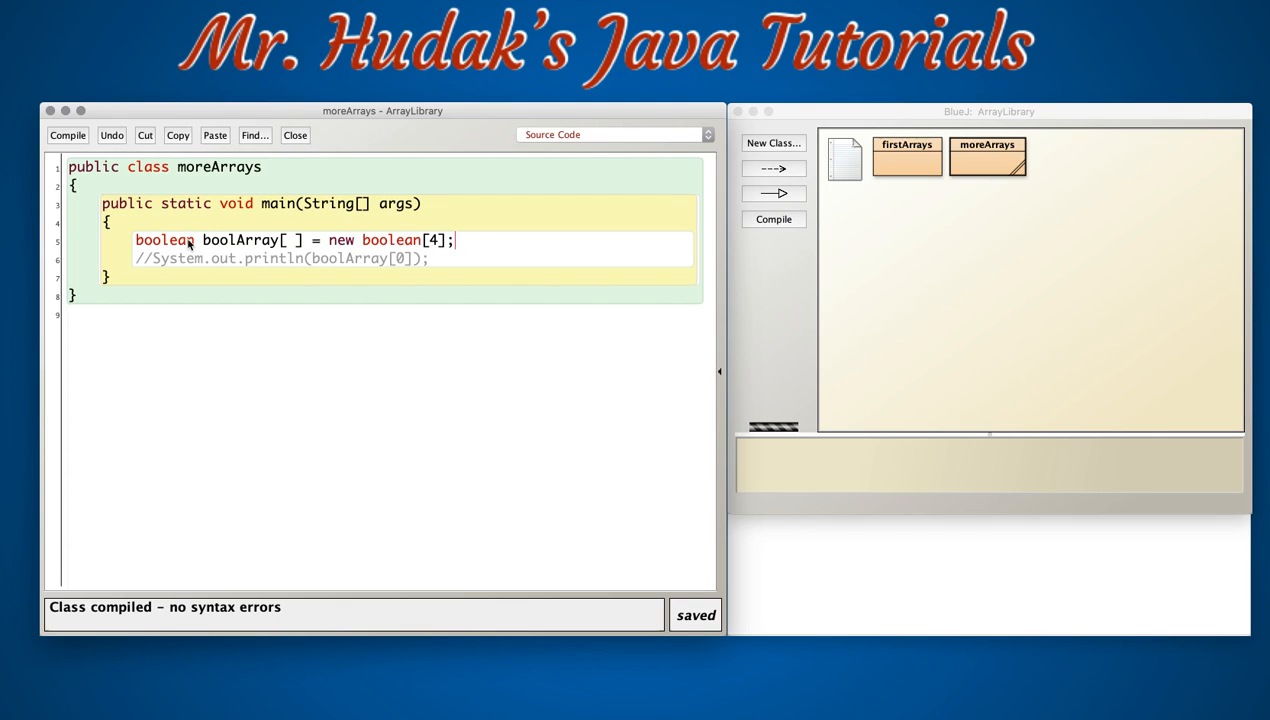
mouse_move(418, 258)
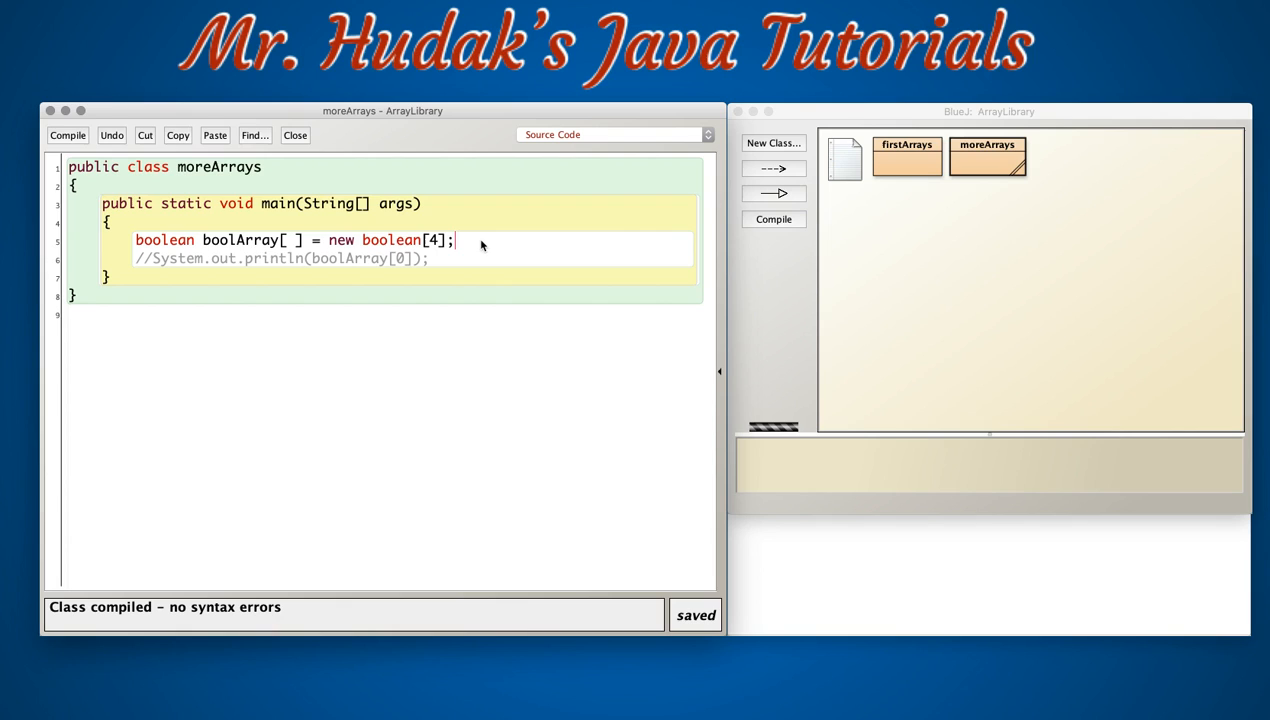
mouse_move(468, 242)
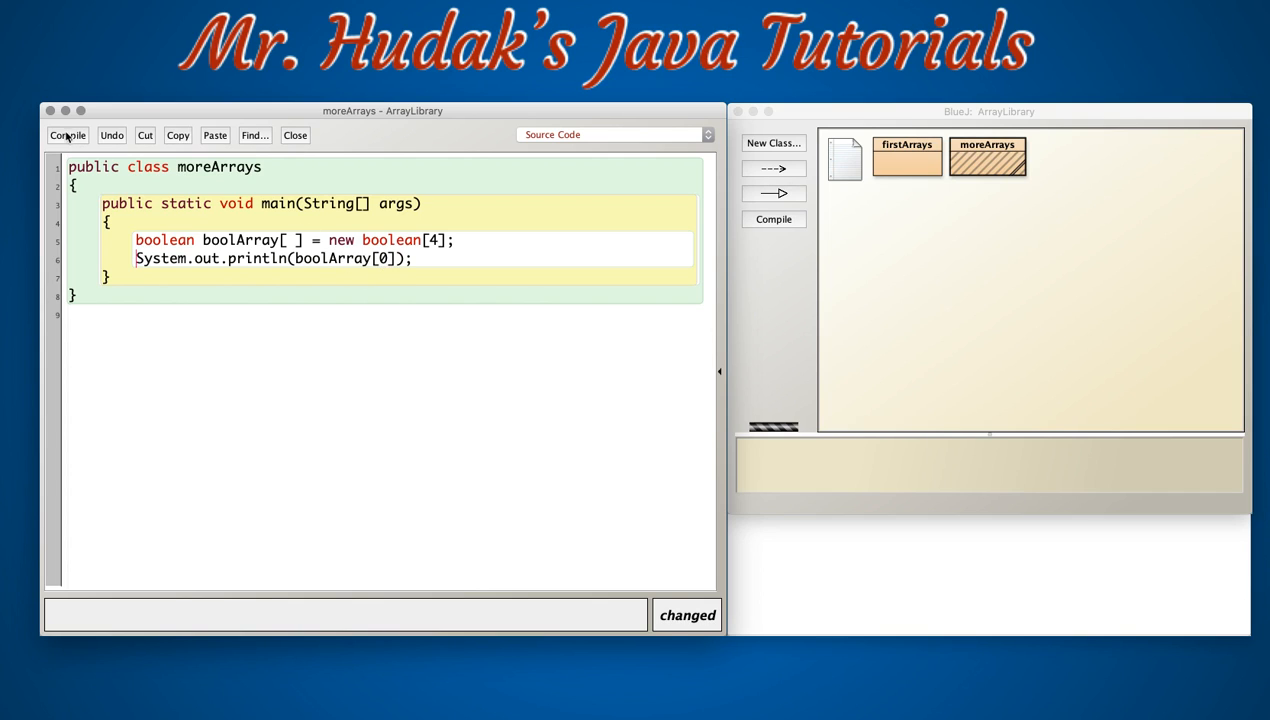
right_click(996, 162)
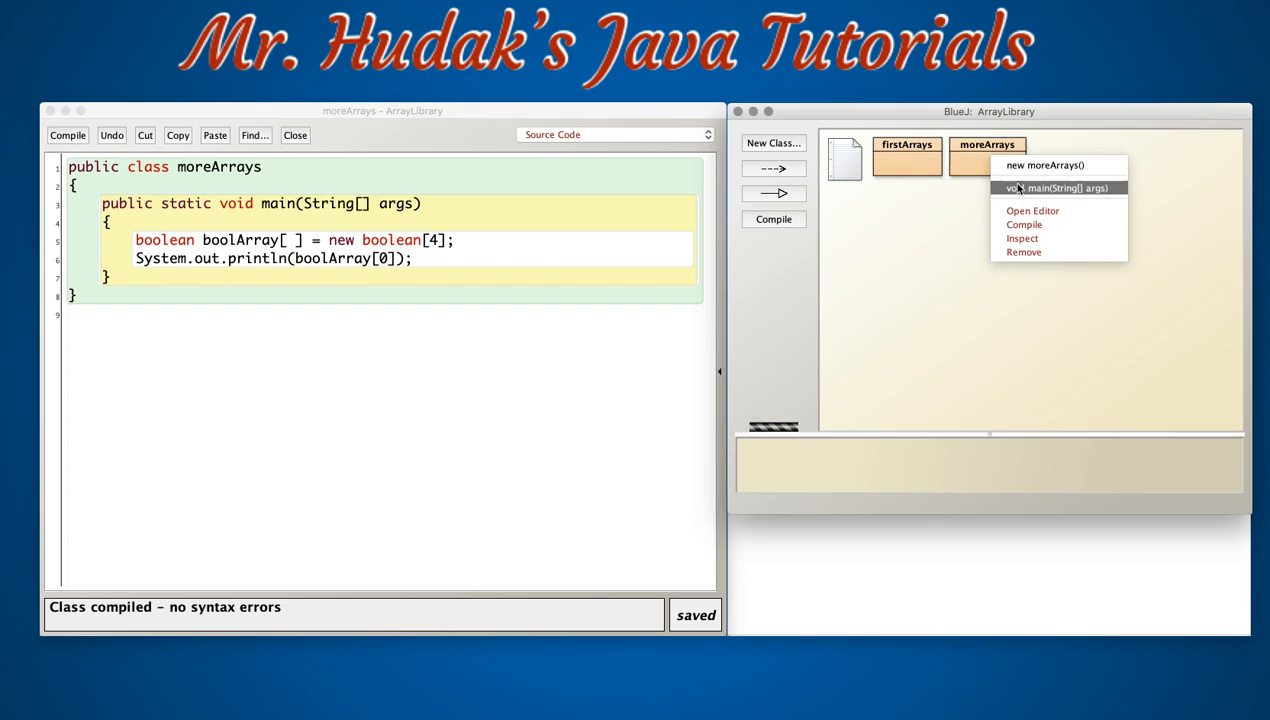
click(1056, 188)
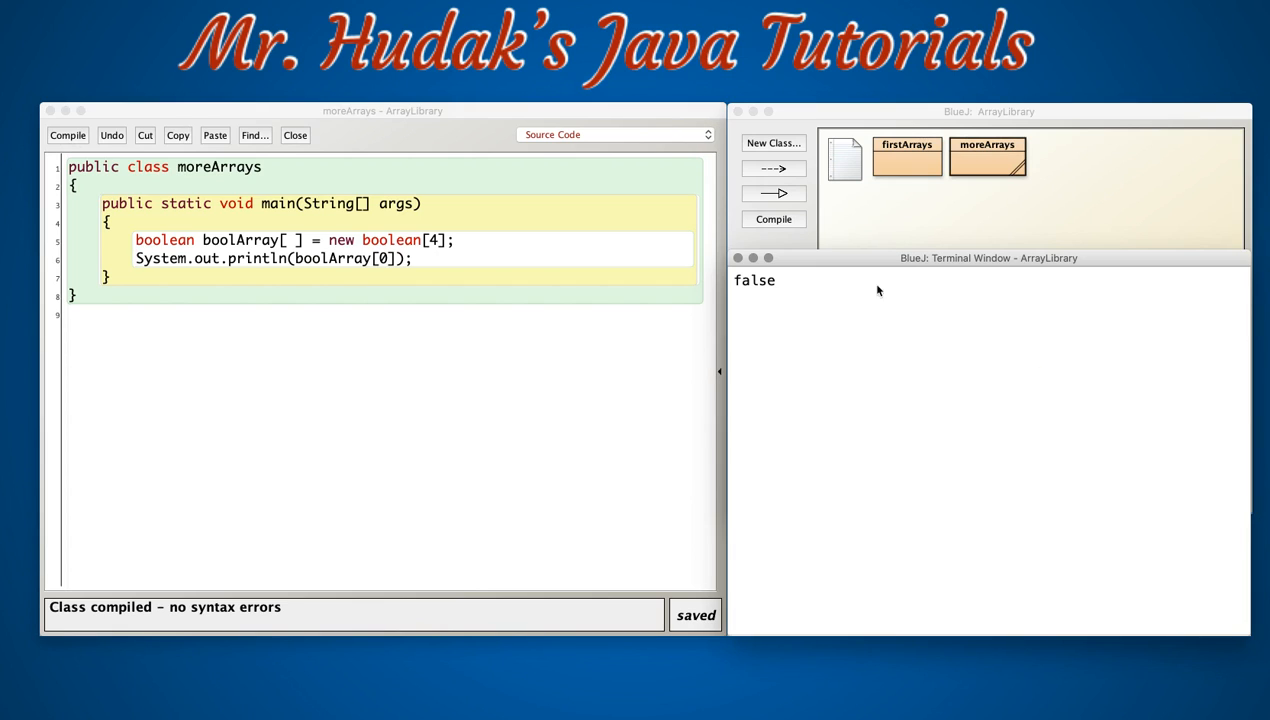
mouse_move(804, 350)
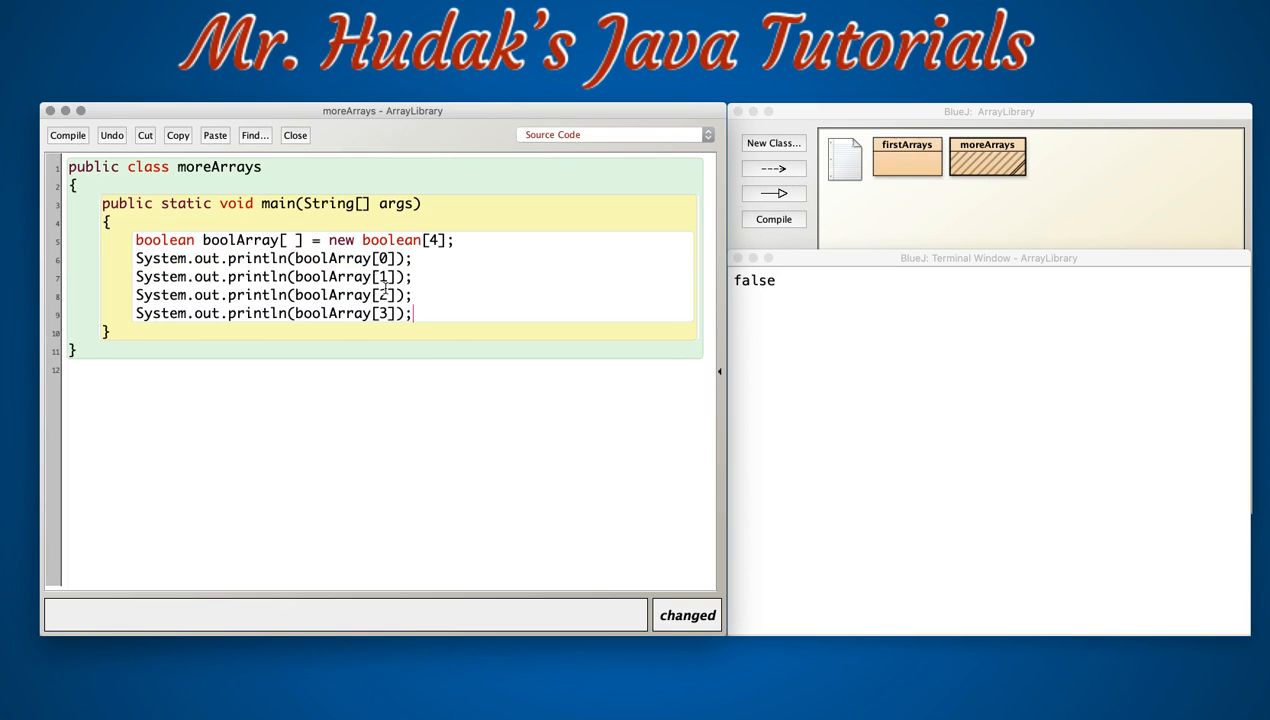
Compile moreArrays with printlns for boolArray[0] to [3] and run main, printing false four times.
click(68, 136)
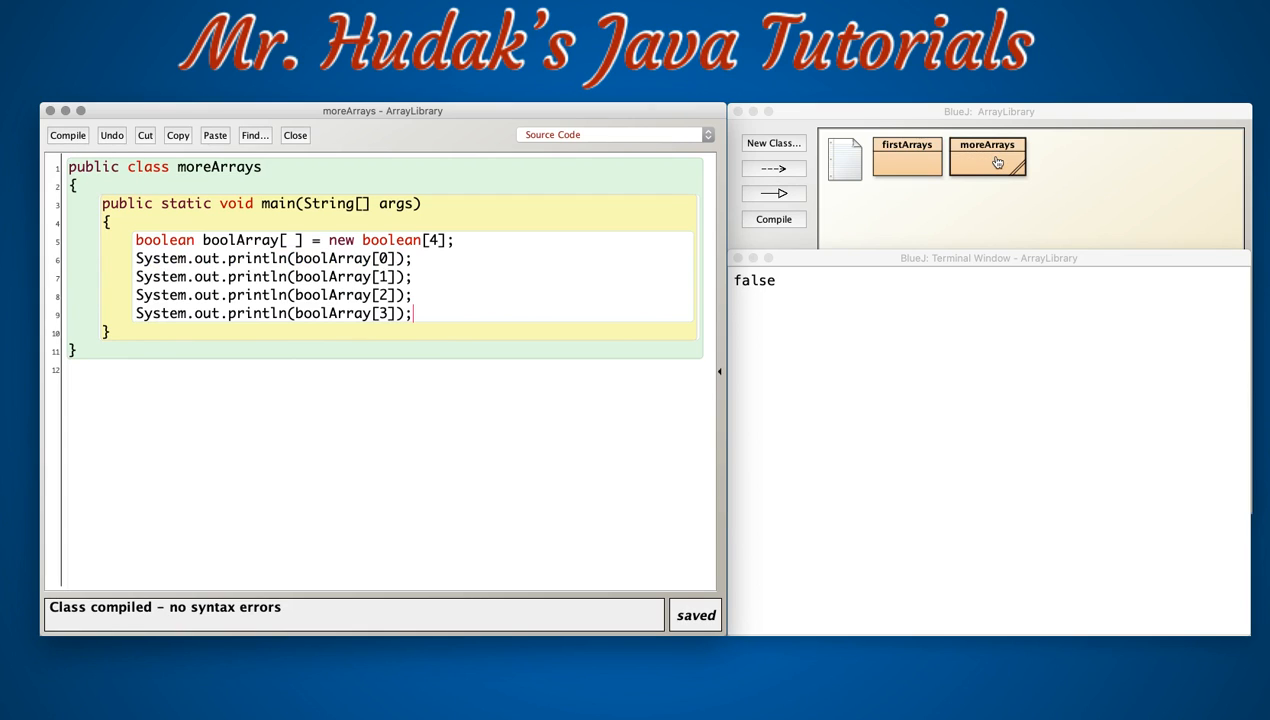
click(986, 160)
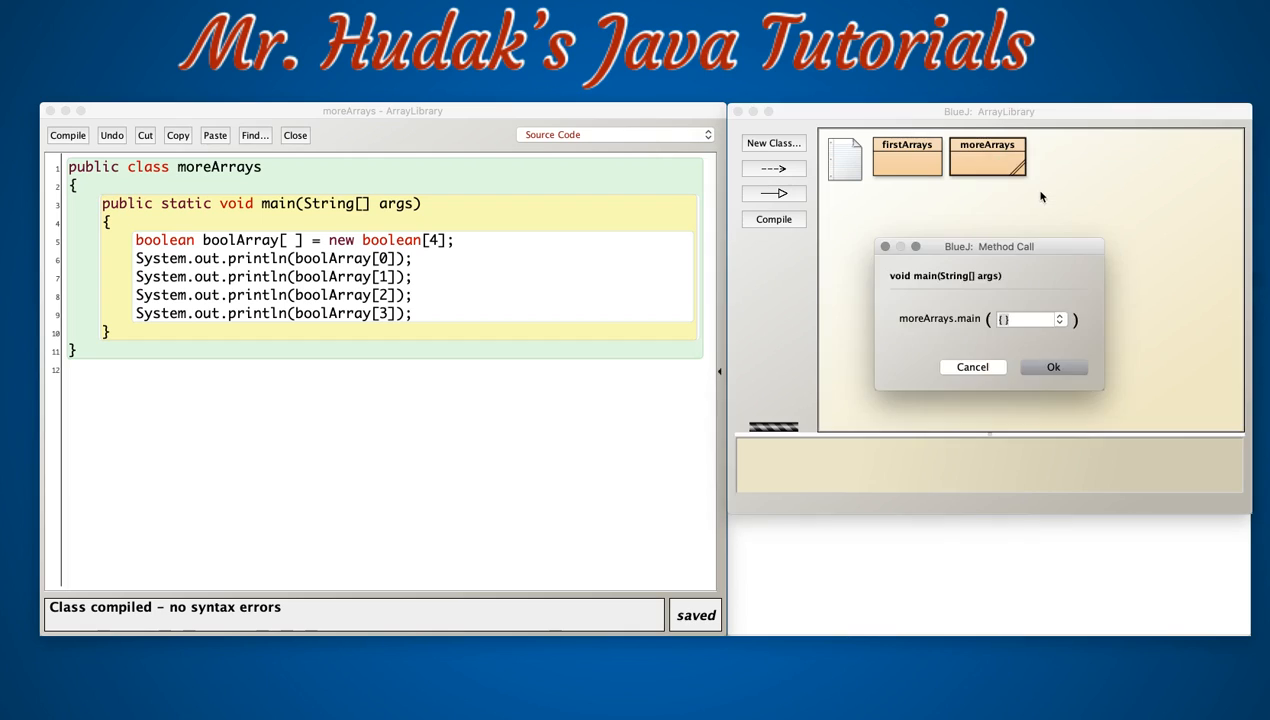
click(1052, 368)
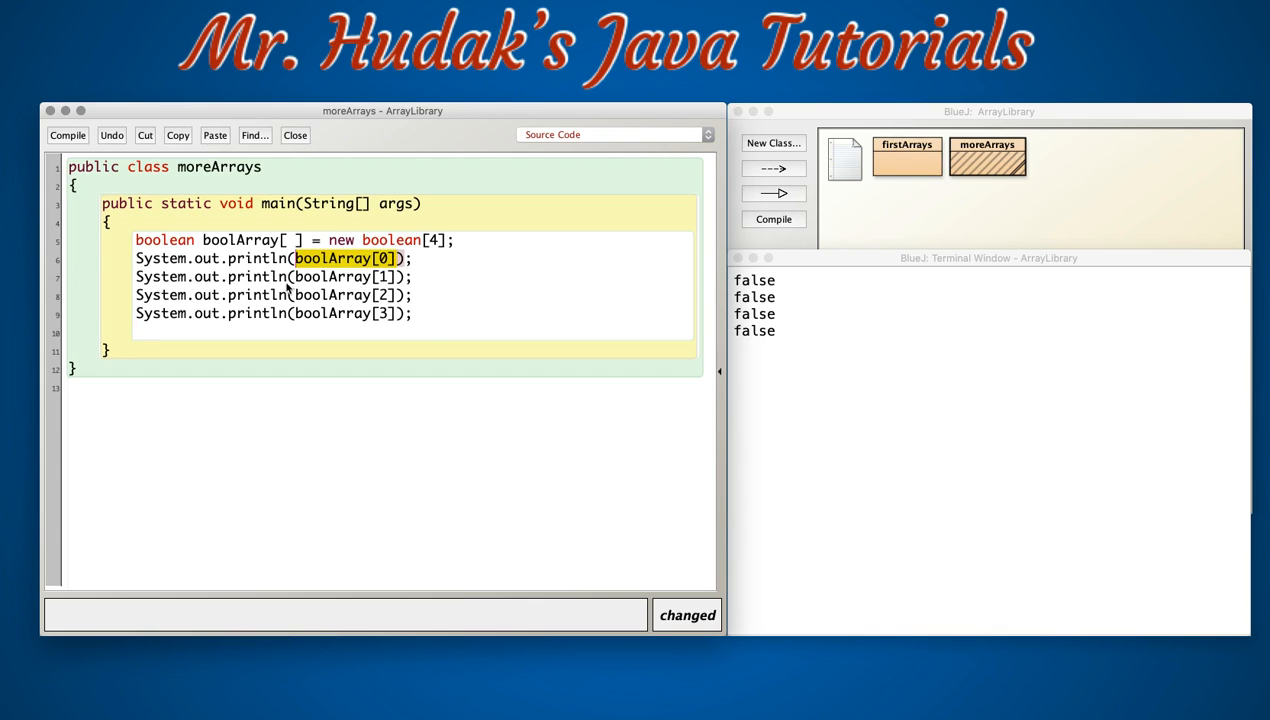
Assign boolArray[0] = true and boolArray[2] = true, moving the four printlns below the assignments.
text(boolArray[0])
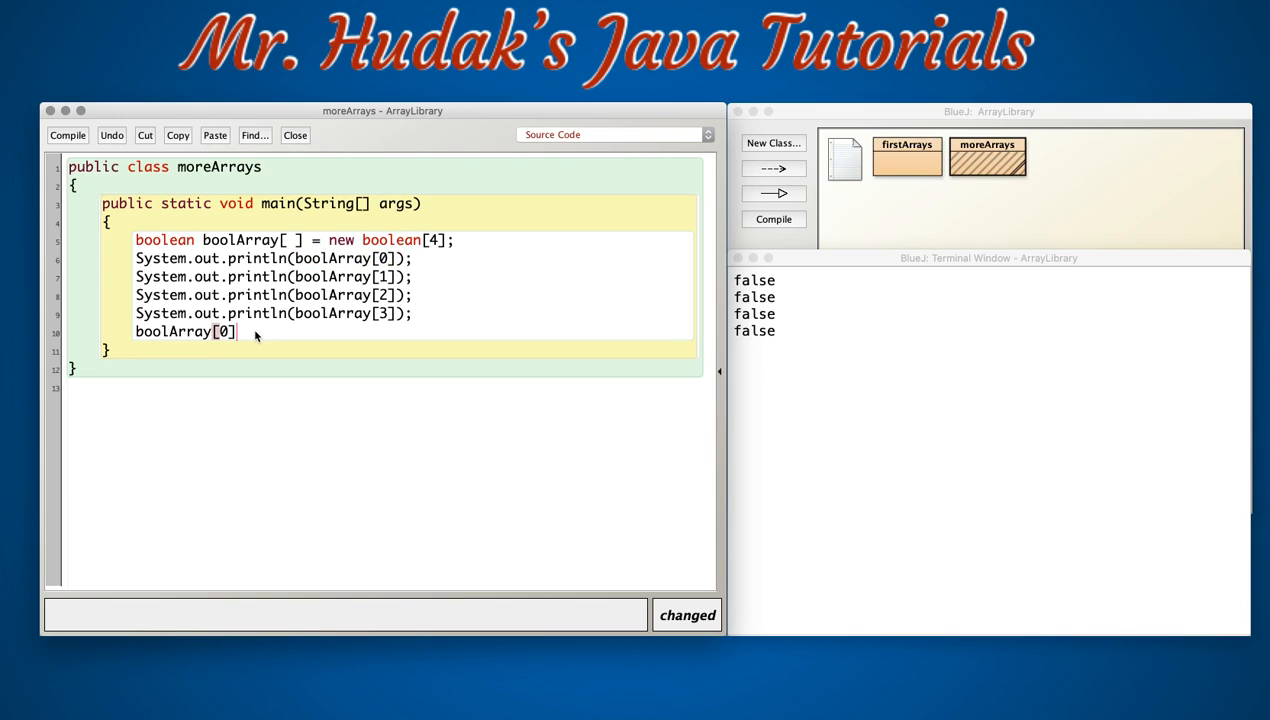
mouse_move(248, 340)
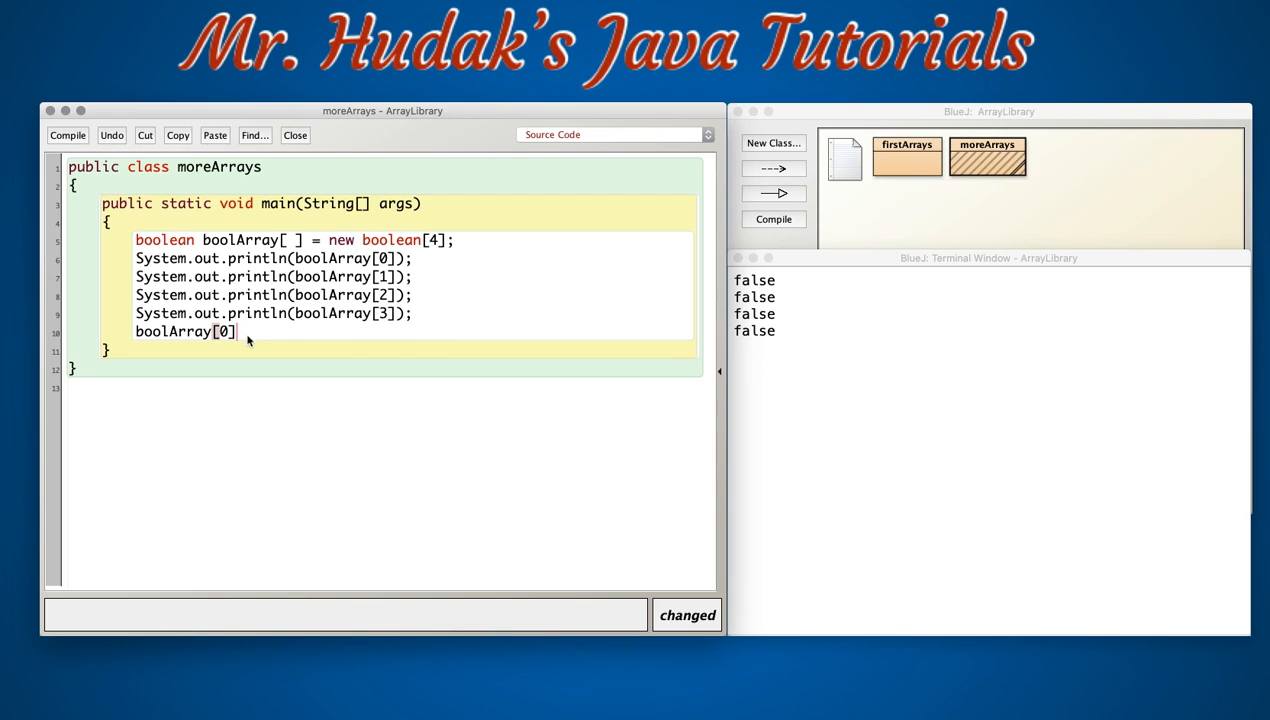
text(= tr)
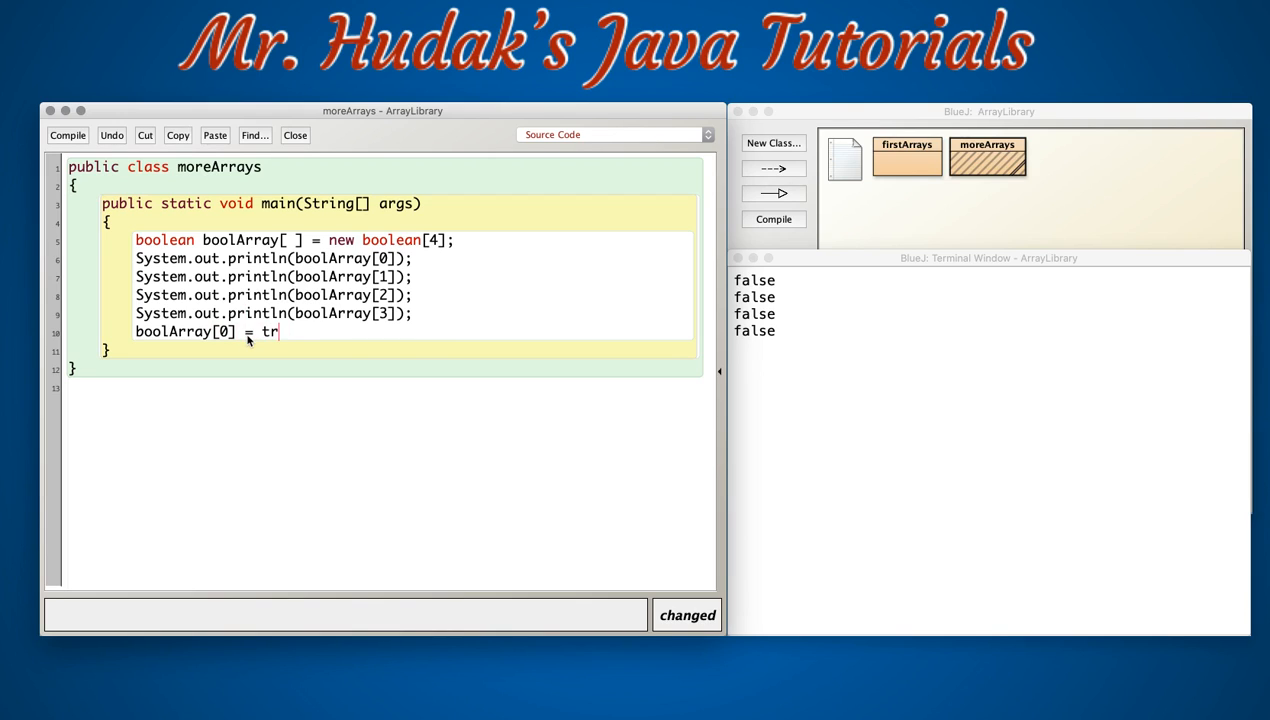
text(ue;)
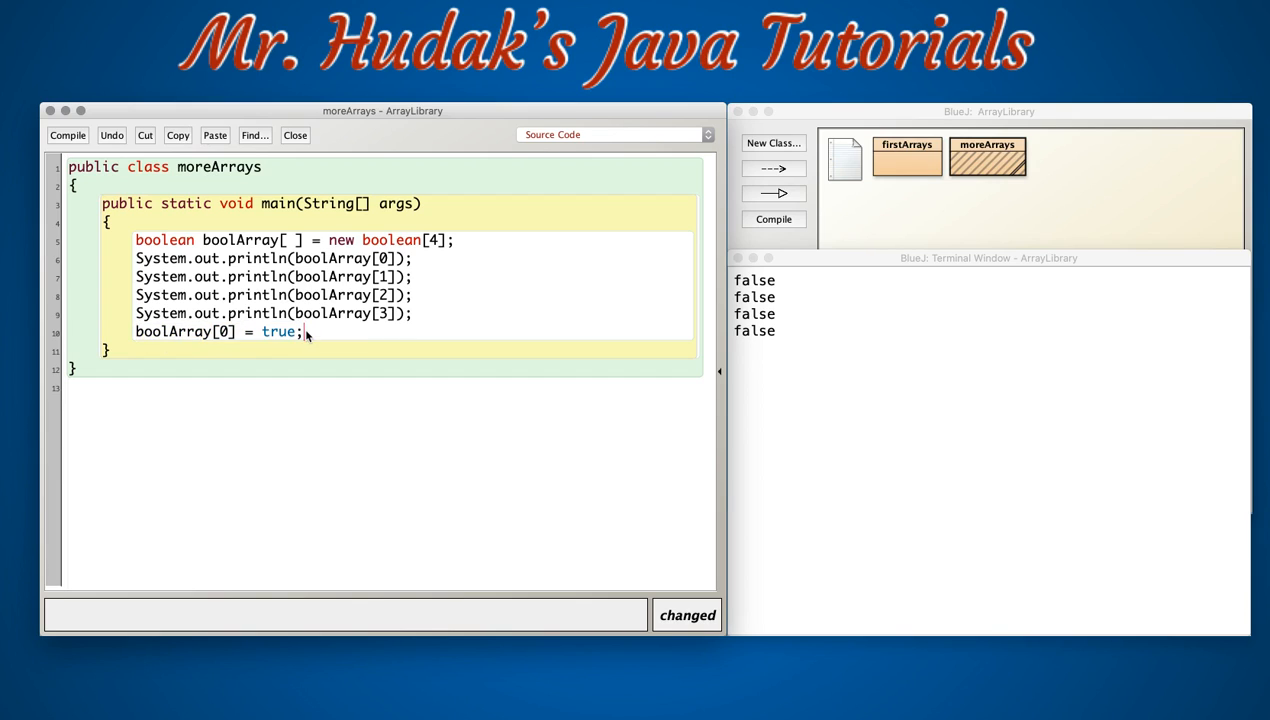
text(boolArray[0] = true;)
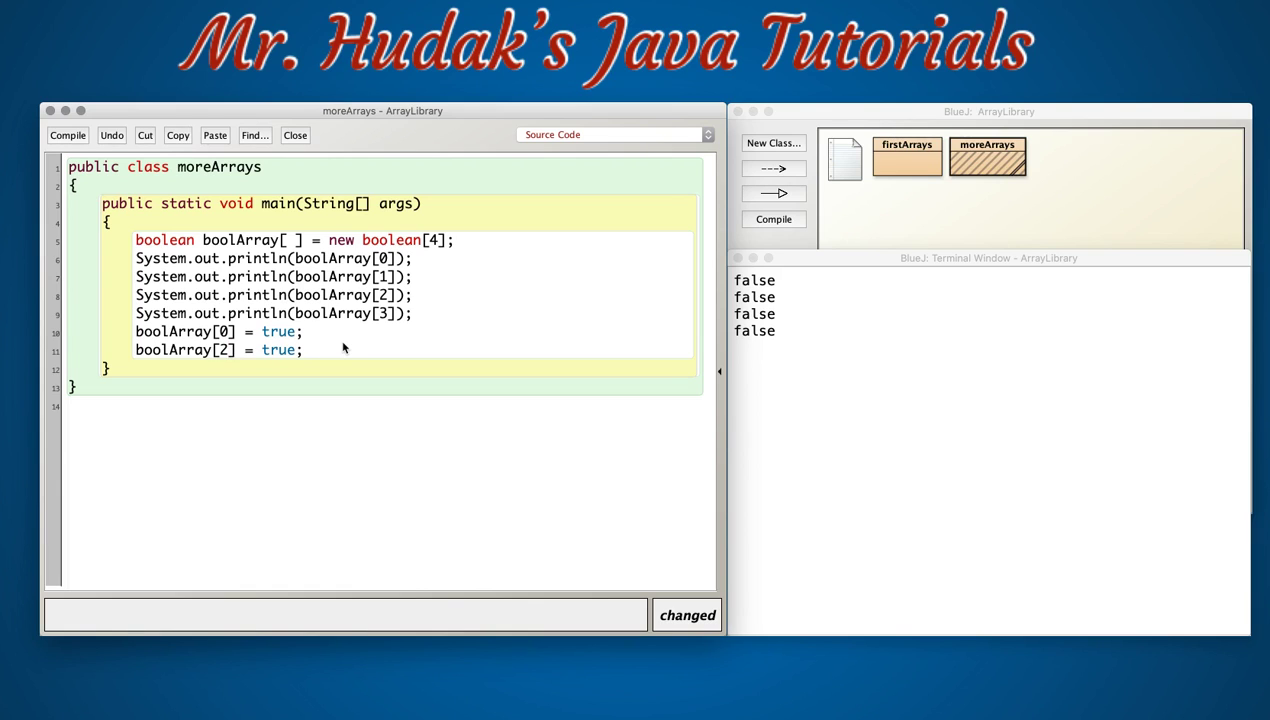
drag(136, 258, 412, 312)
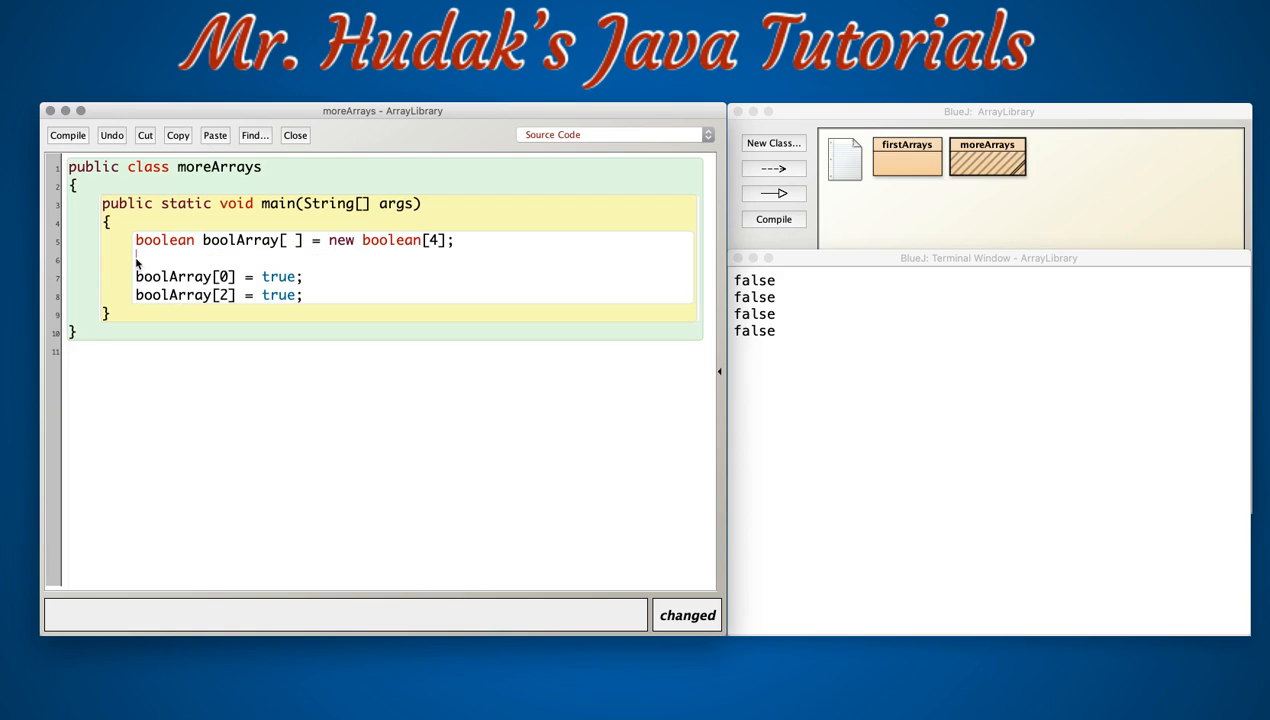
text(System.out.println(boolArray[0]);)
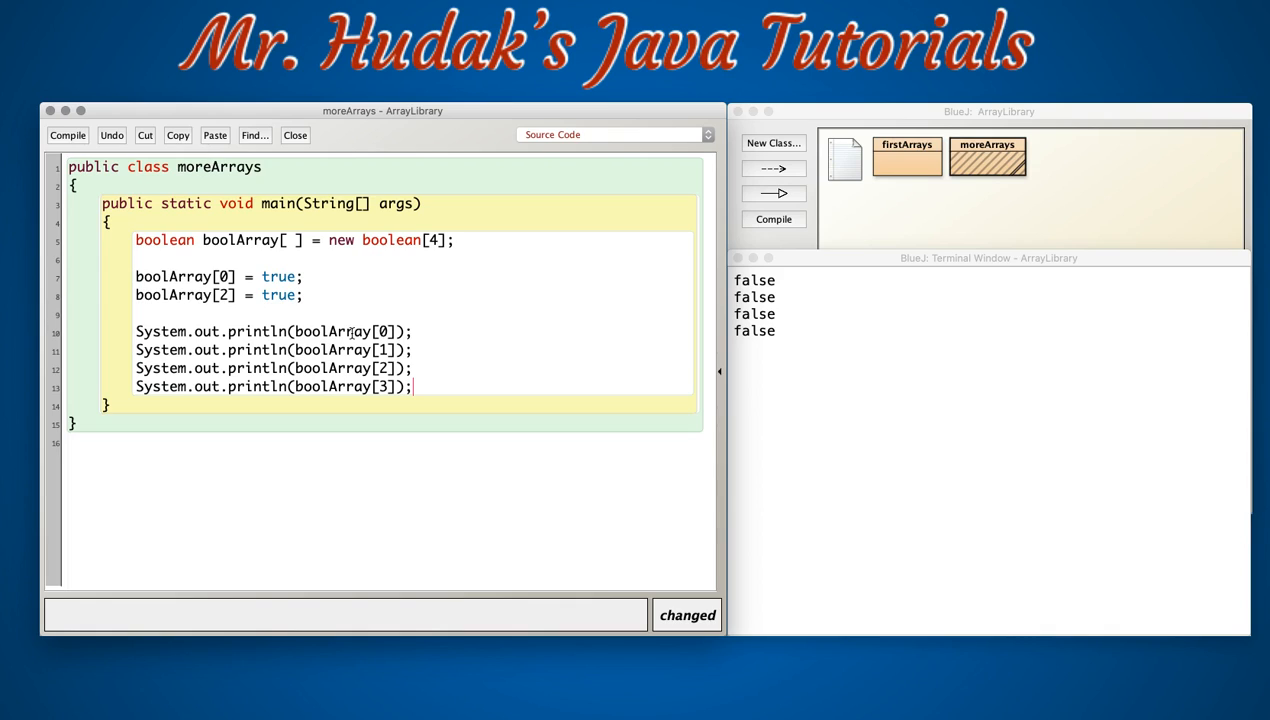
mouse_move(422, 344)
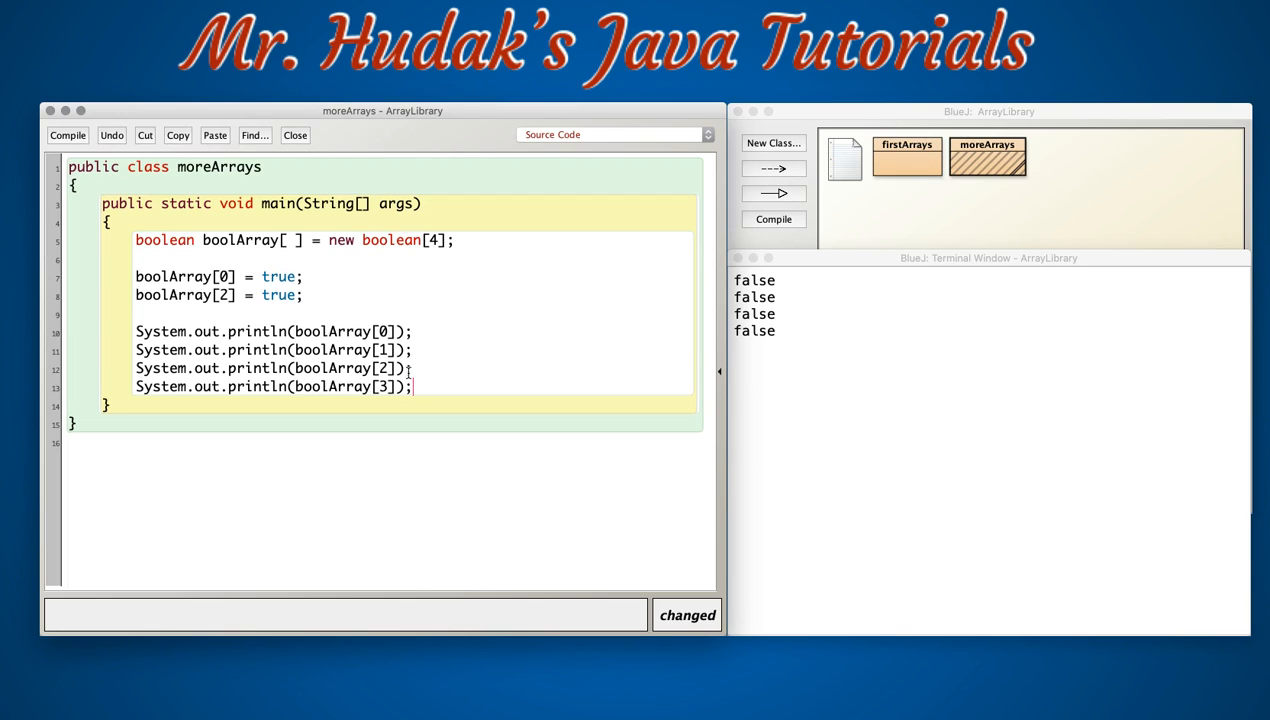
Compile moreArrays and run main so the terminal prints true, false, true, false.
click(774, 218)
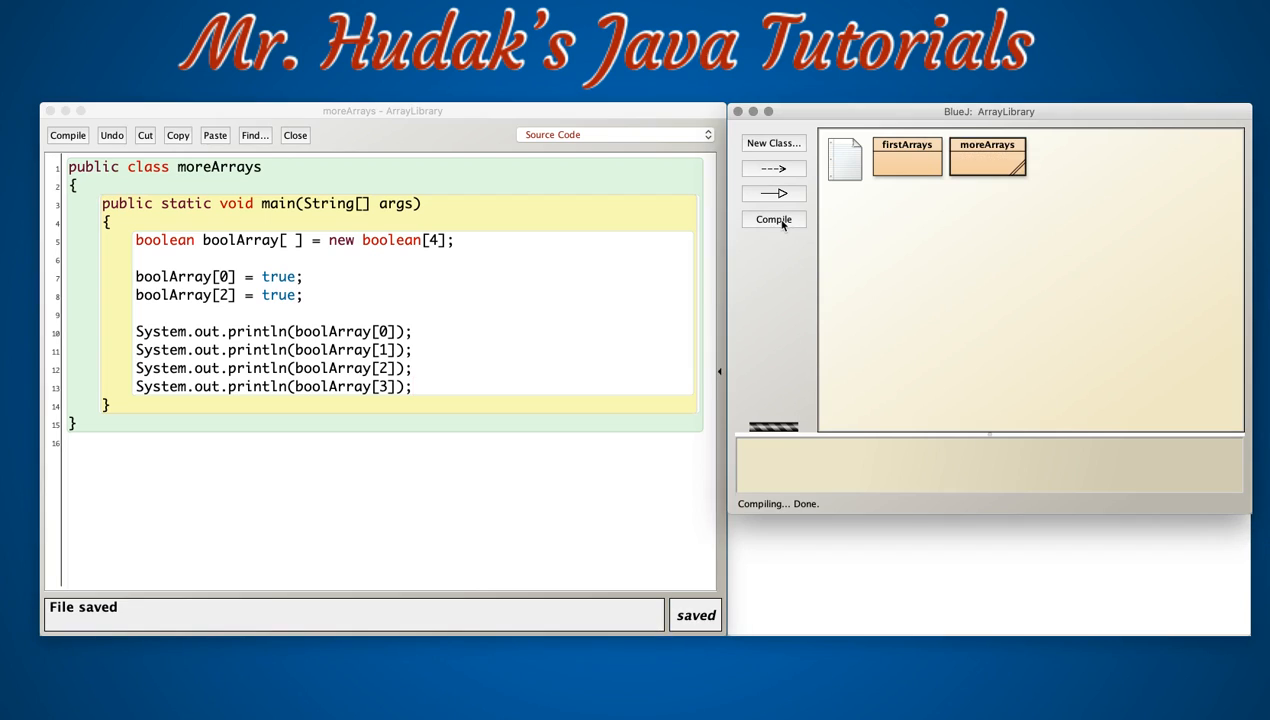
click(988, 160)
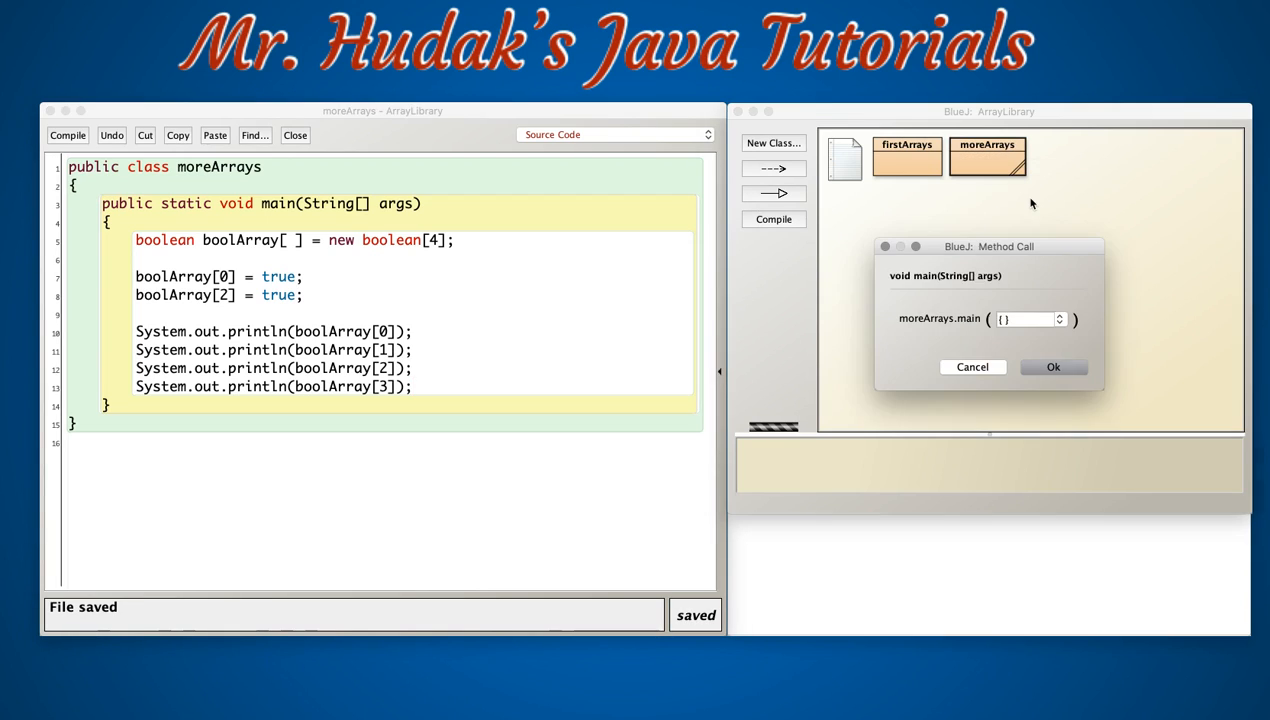
click(1052, 368)
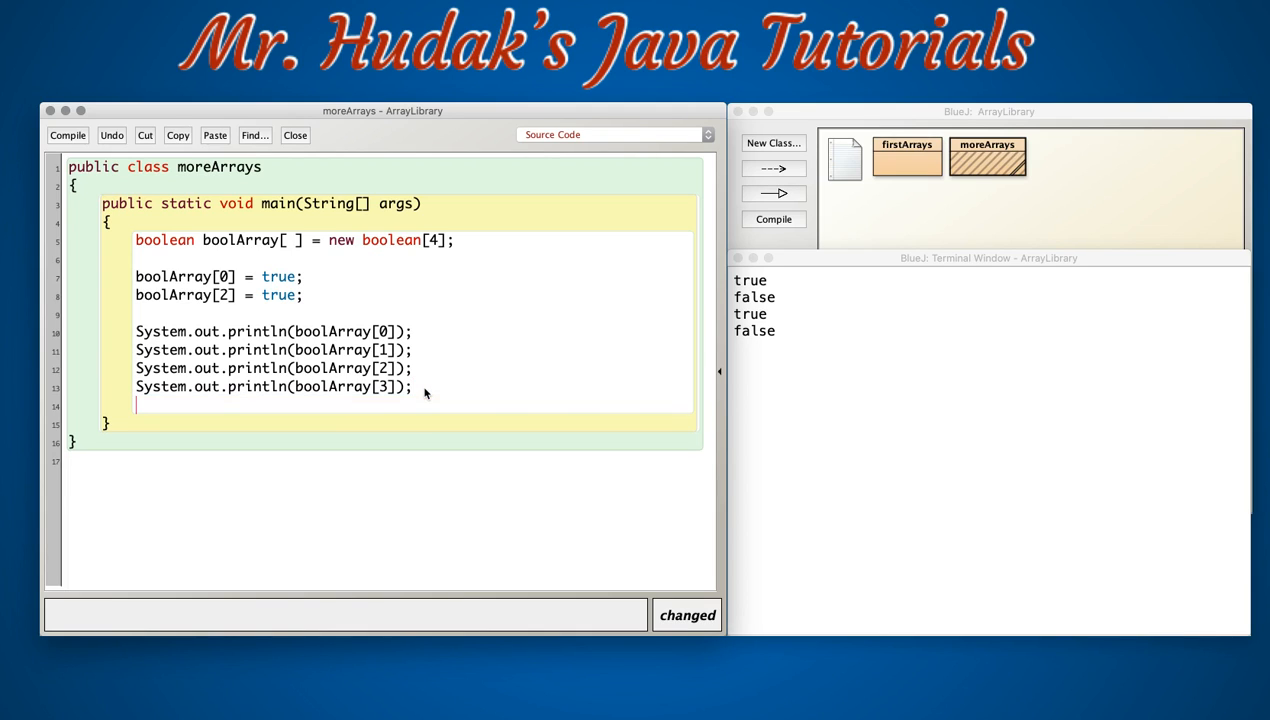
Write for(int i = 0 ; i < boolArray.length ; i++) { with an empty body below the printlns.
text(for()
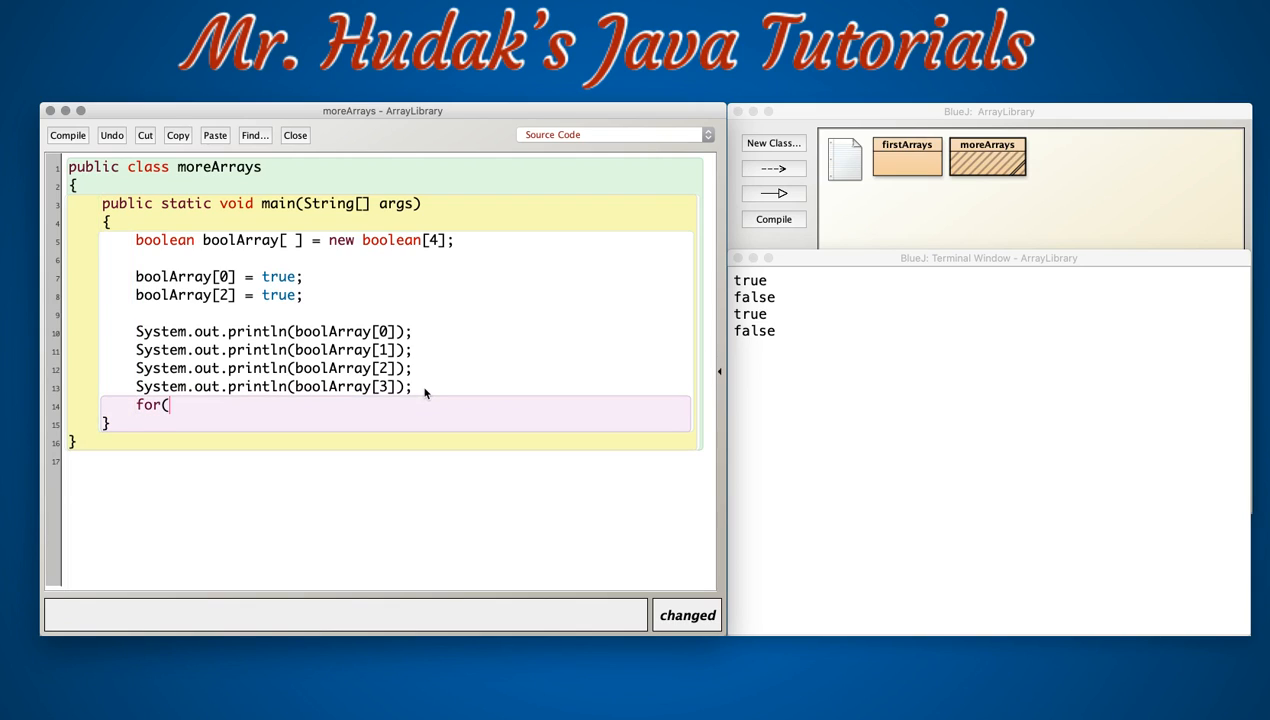
text(int i)
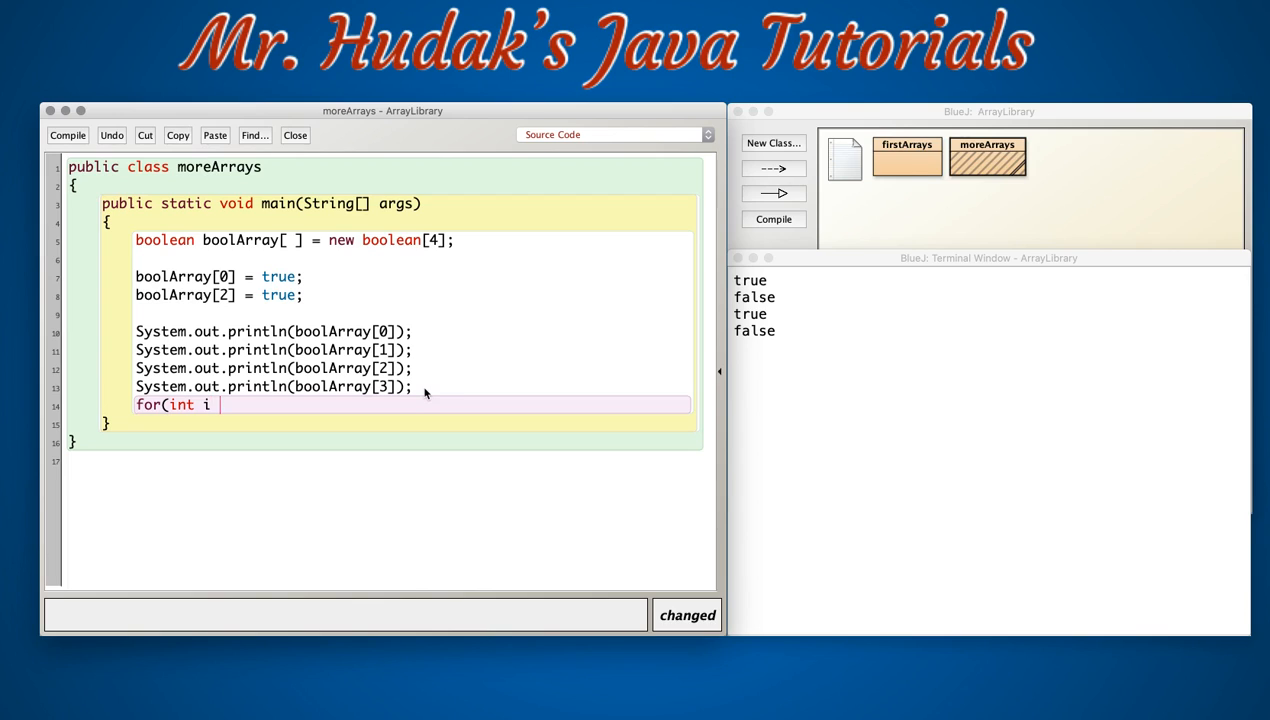
text(= 0)
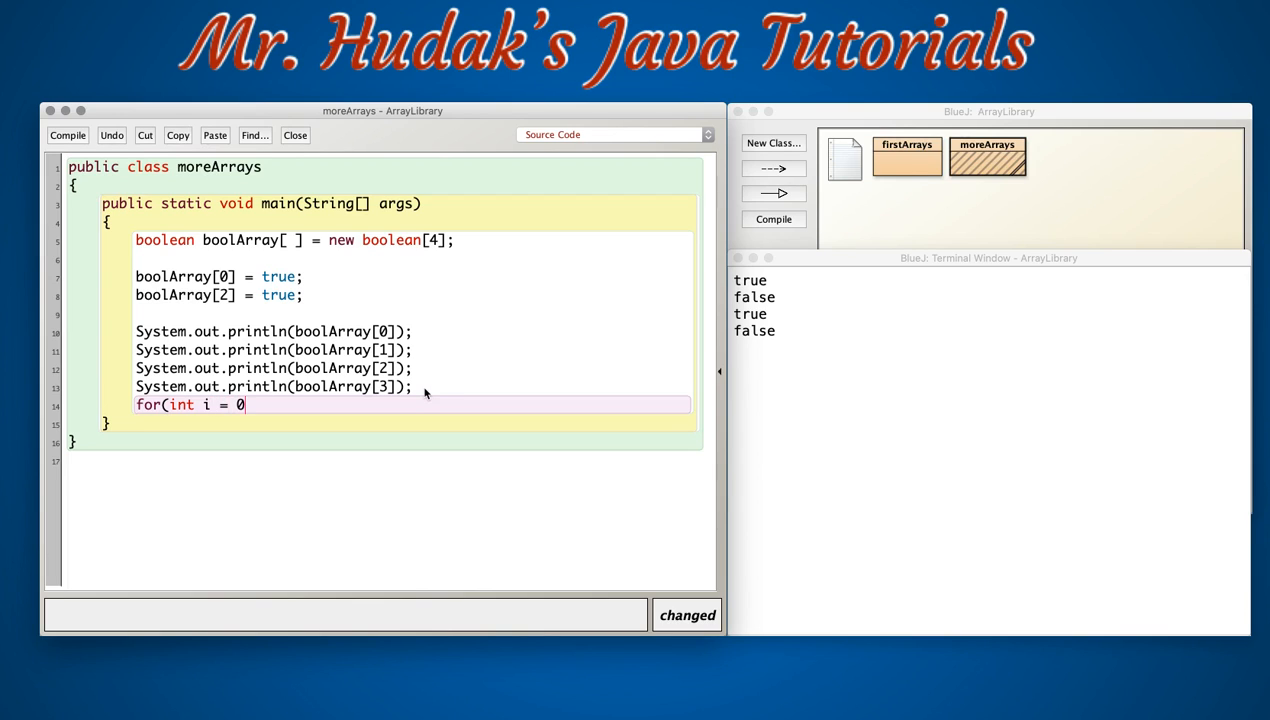
text(;)
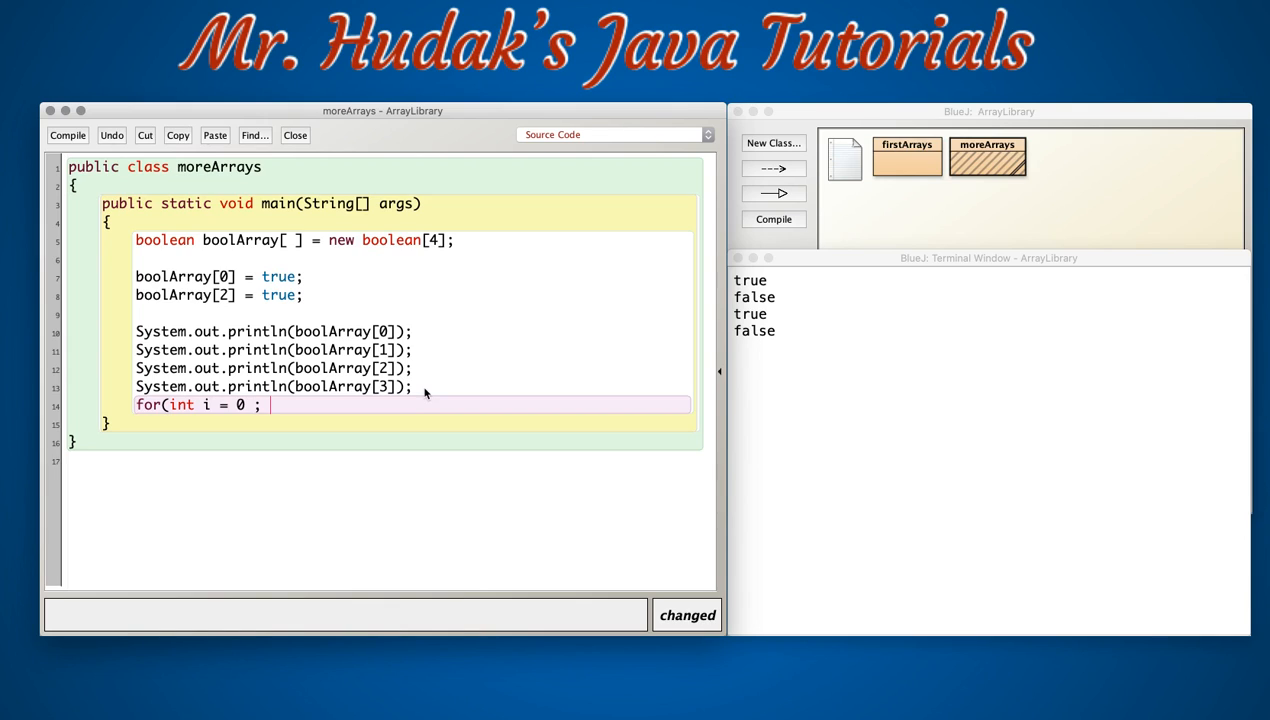
mouse_move(436, 252)
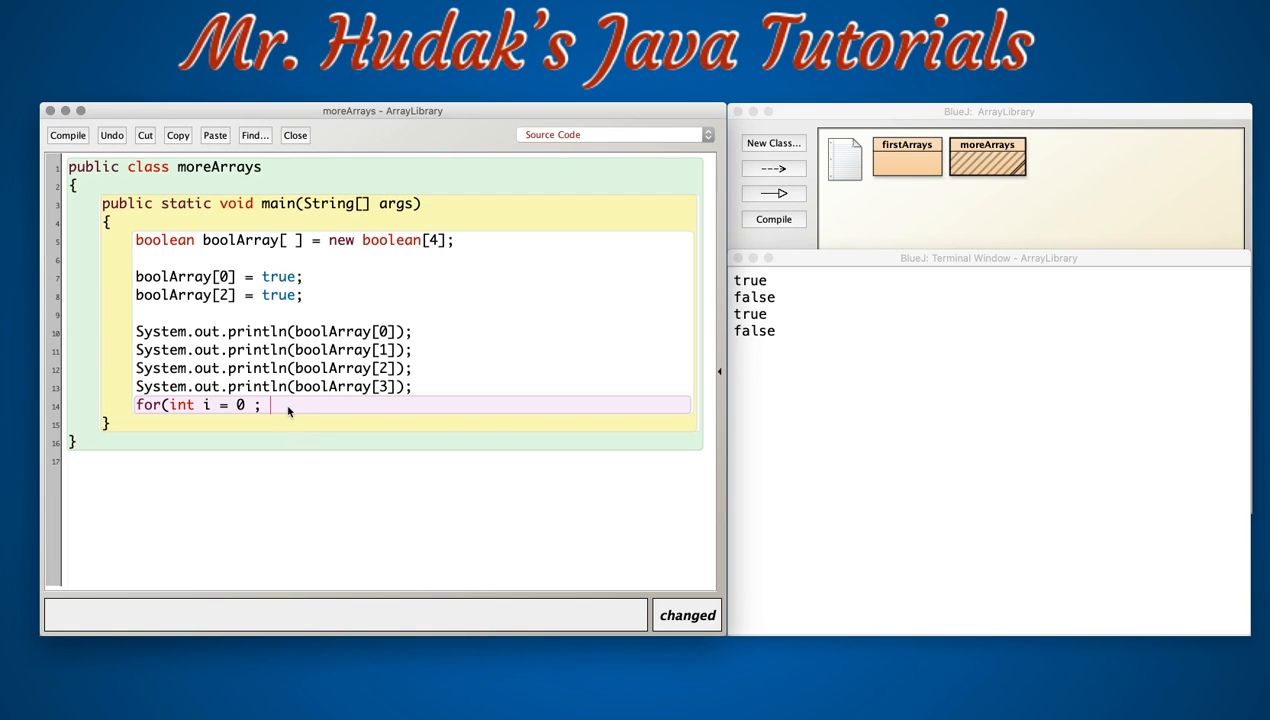
text(i)
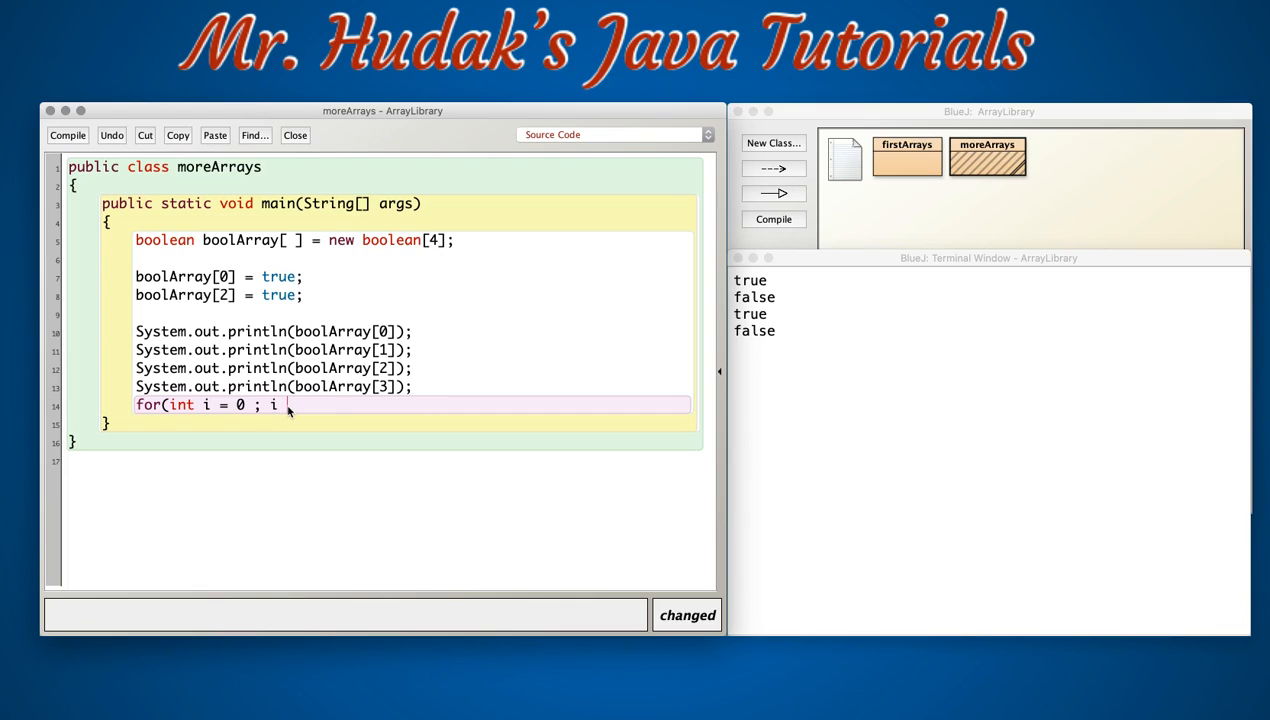
text(<)
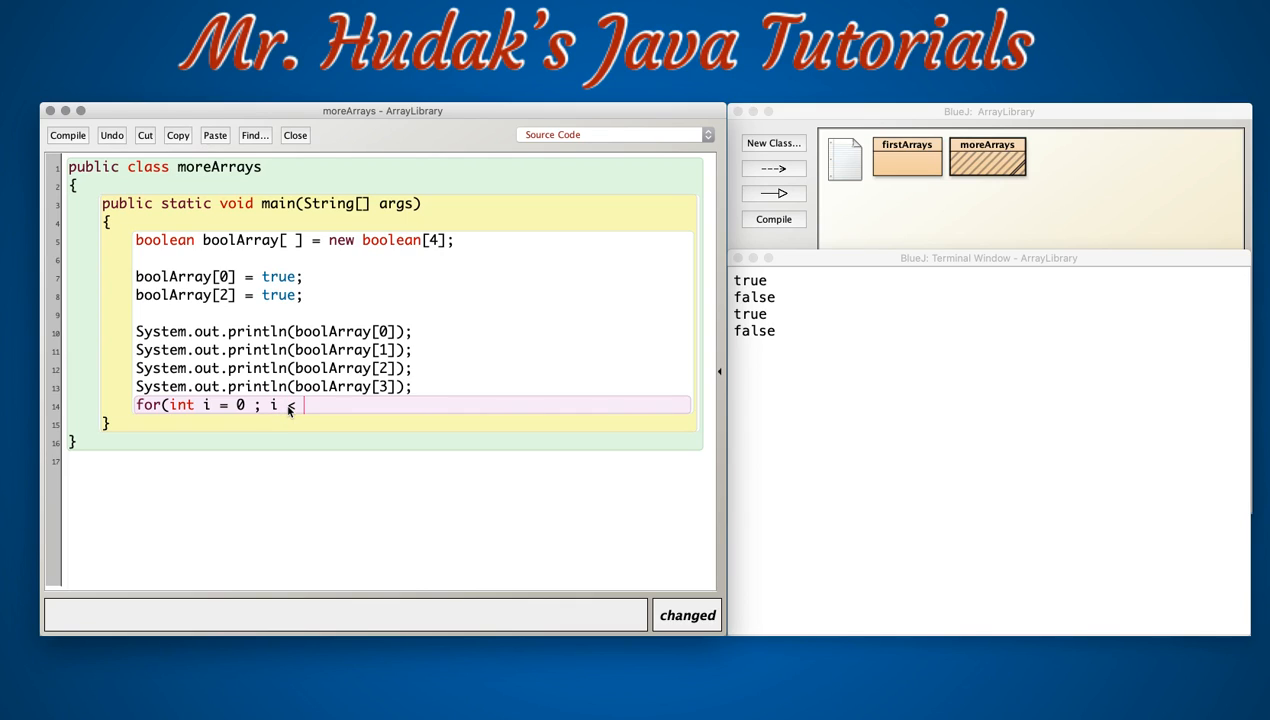
text(boolArray)
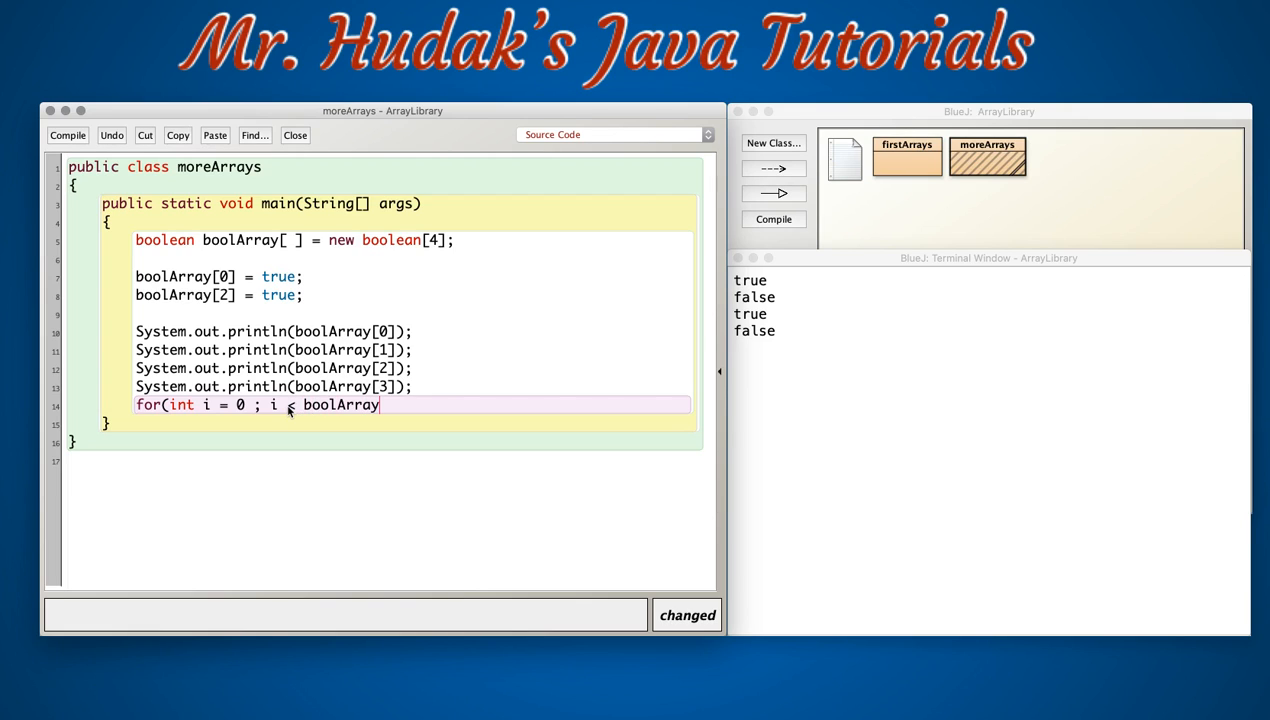
text(.leng)
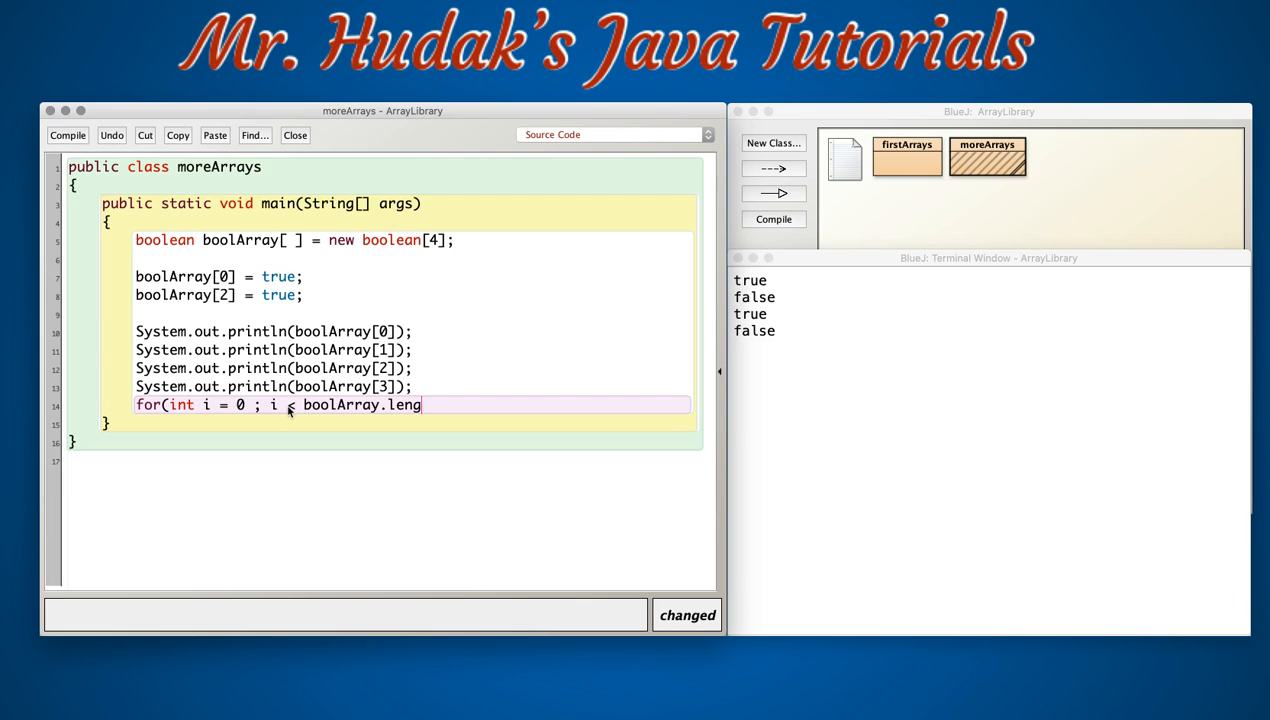
text(th)
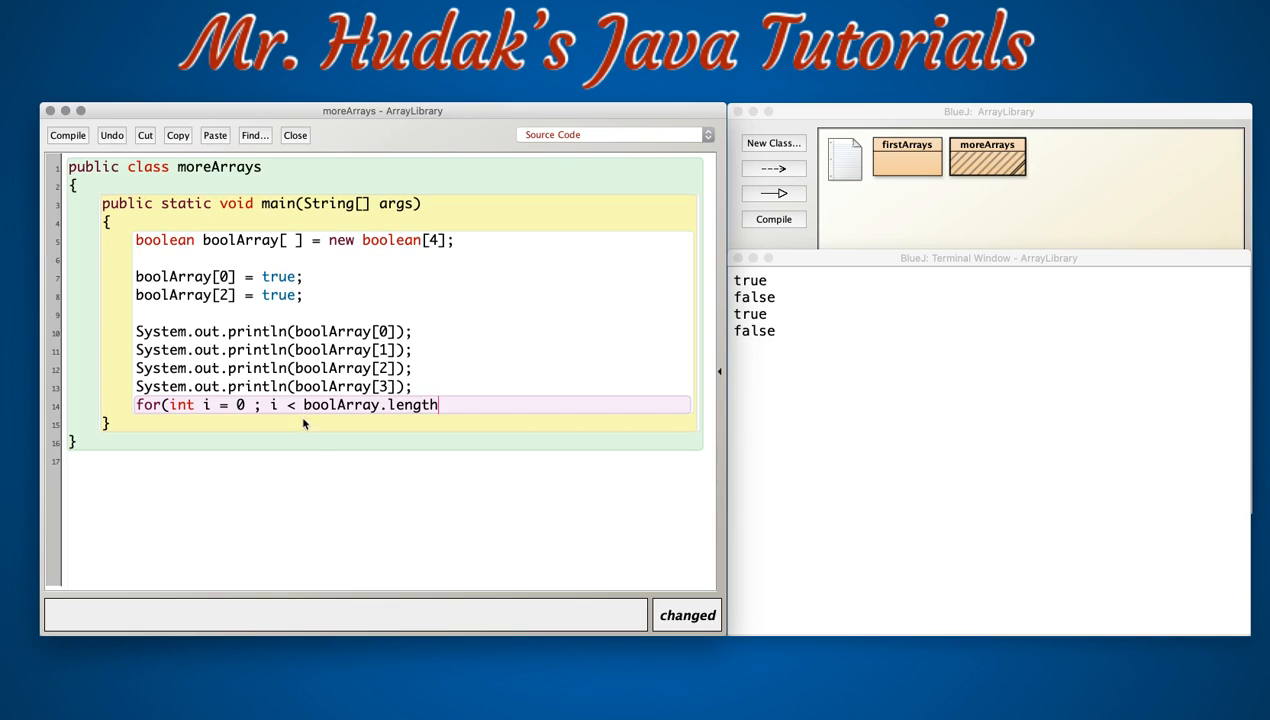
mouse_move(370, 408)
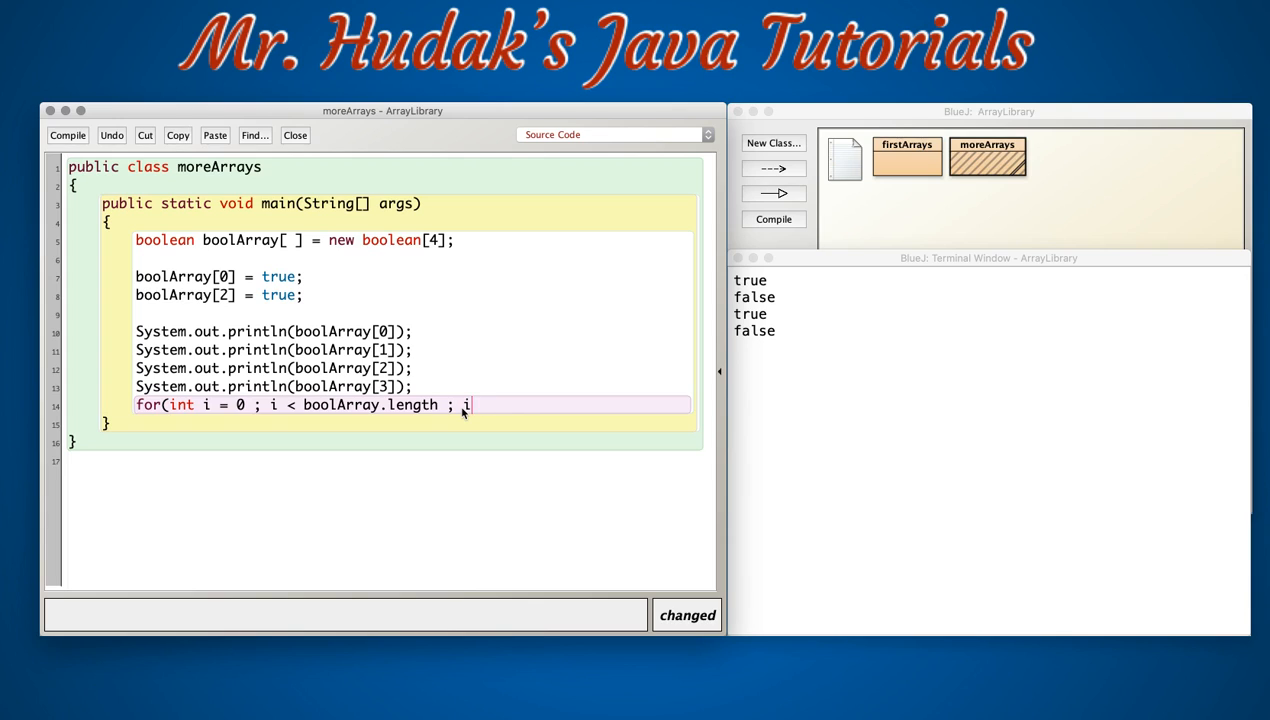
text(++))
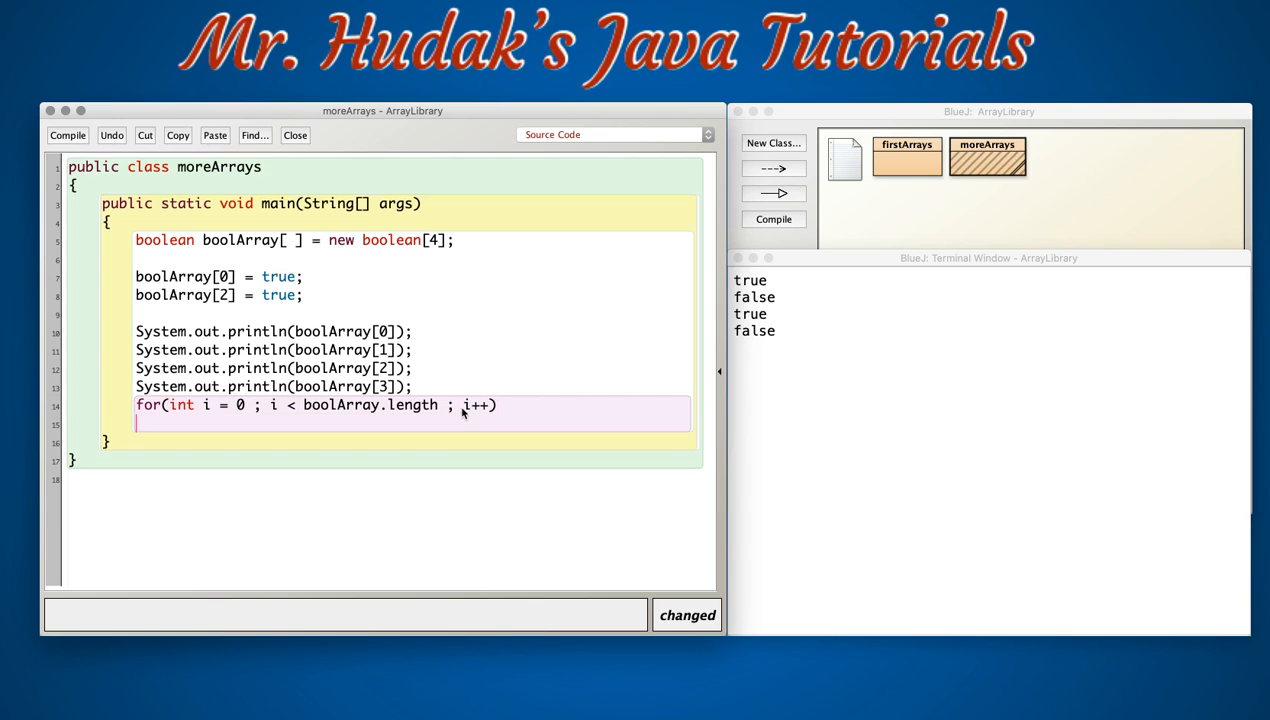
text({)
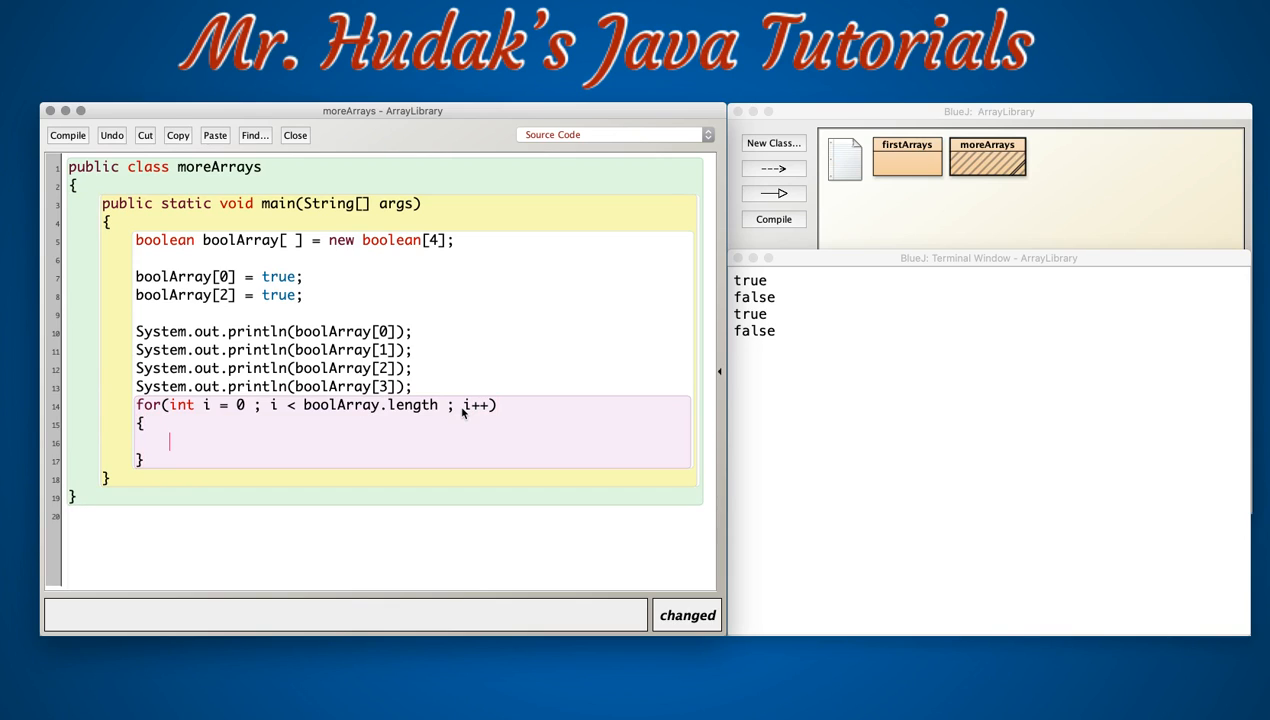
Fill the loop body with System.out.println(boolArray[i]); to print each element.
text(System.o)
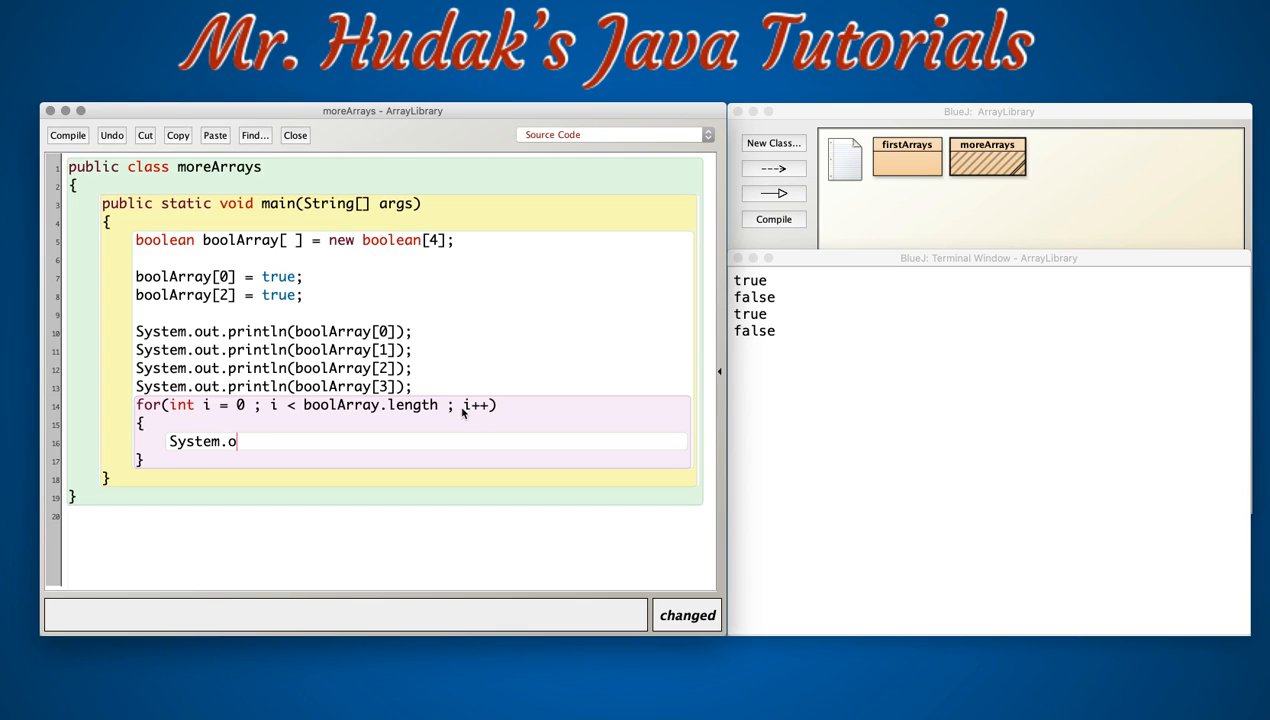
text(ut.printl)
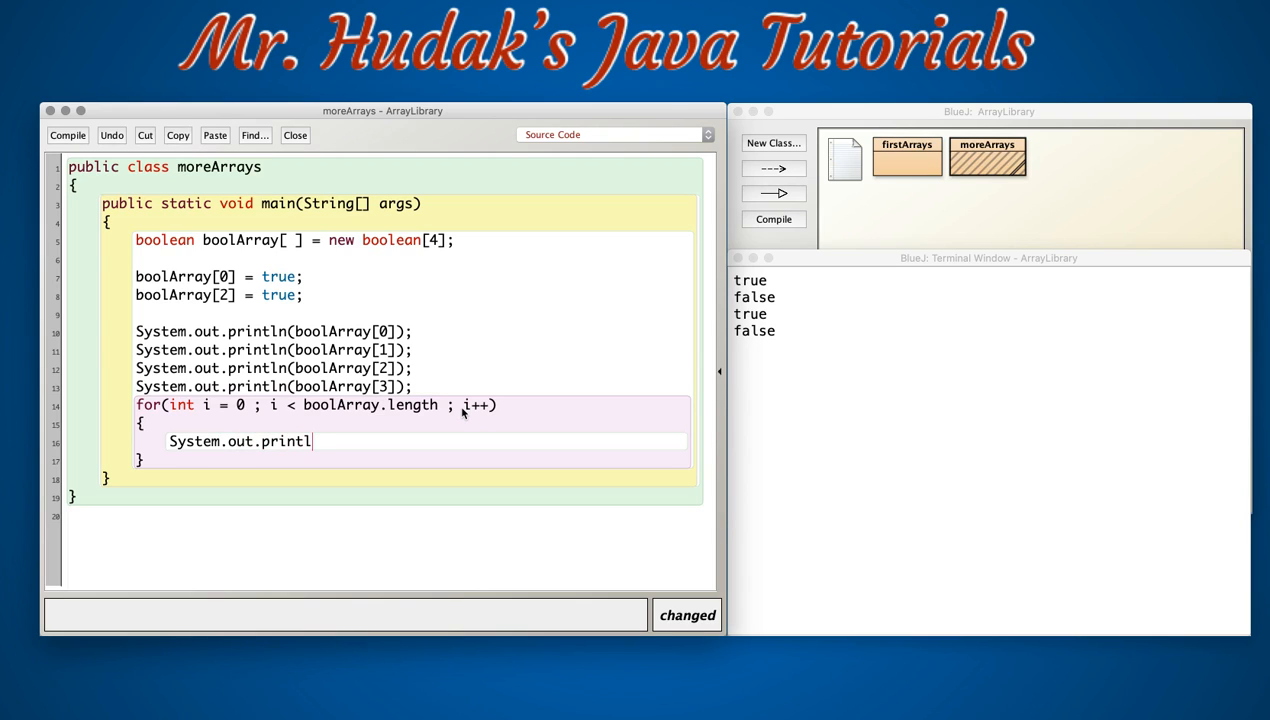
text(n()
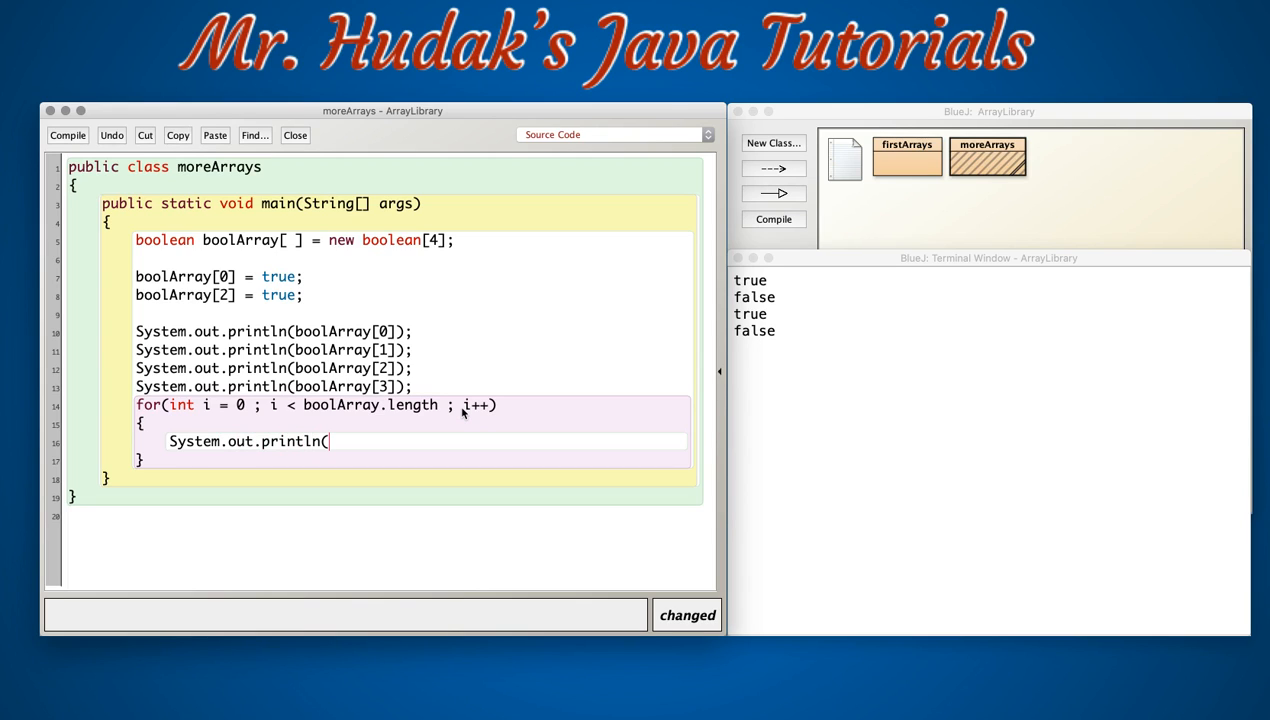
text(boolArray[i)
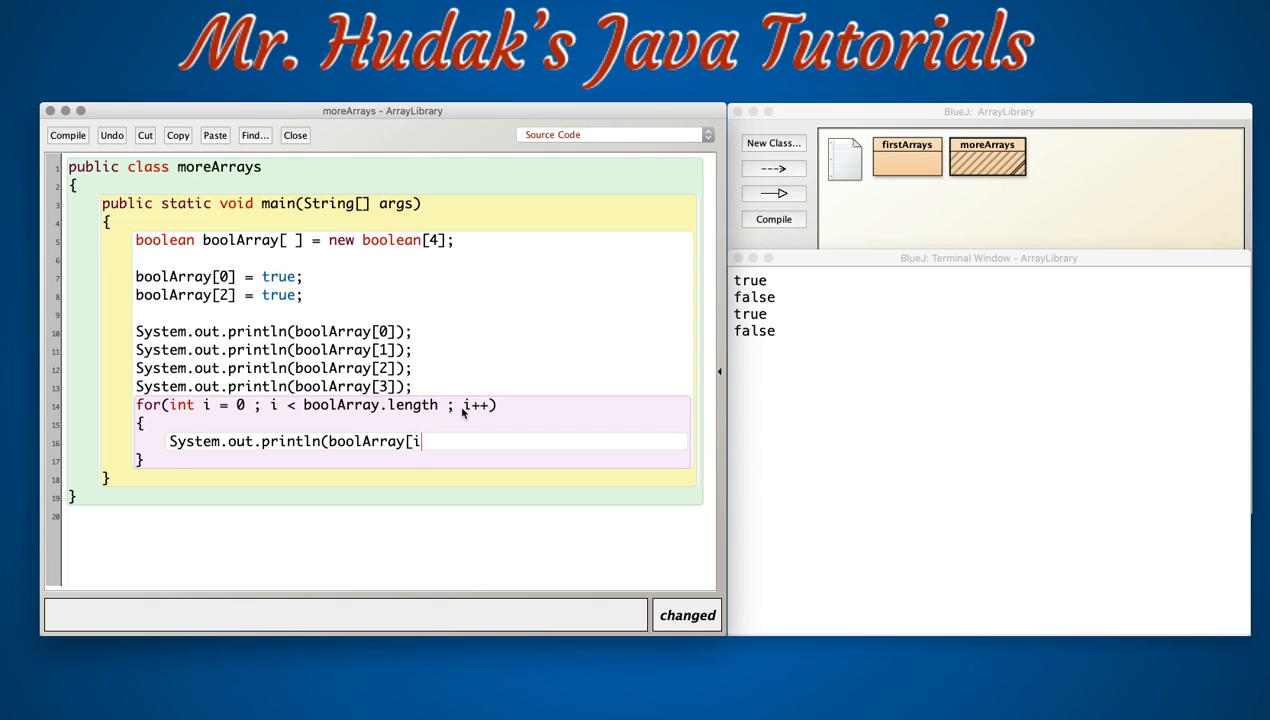
text(]);)
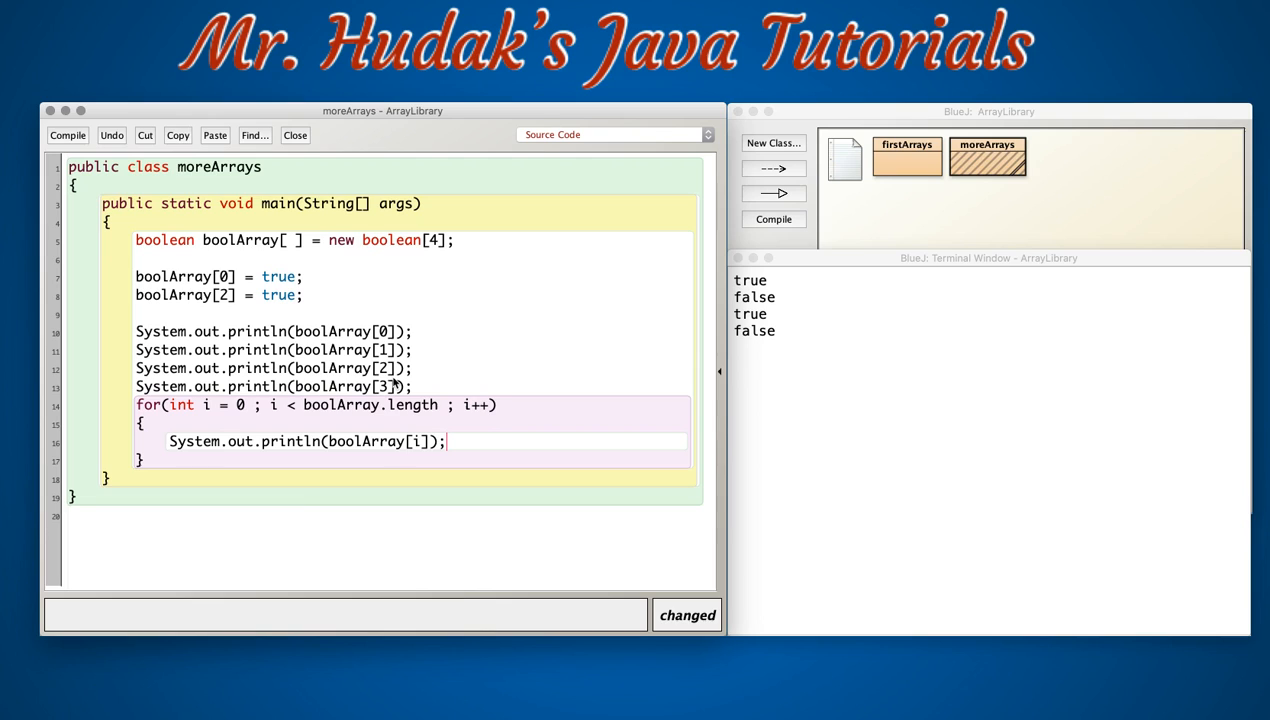
Delete the four individual println lines, leaving only the for loop to print boolArray.
drag(136, 348, 412, 388)
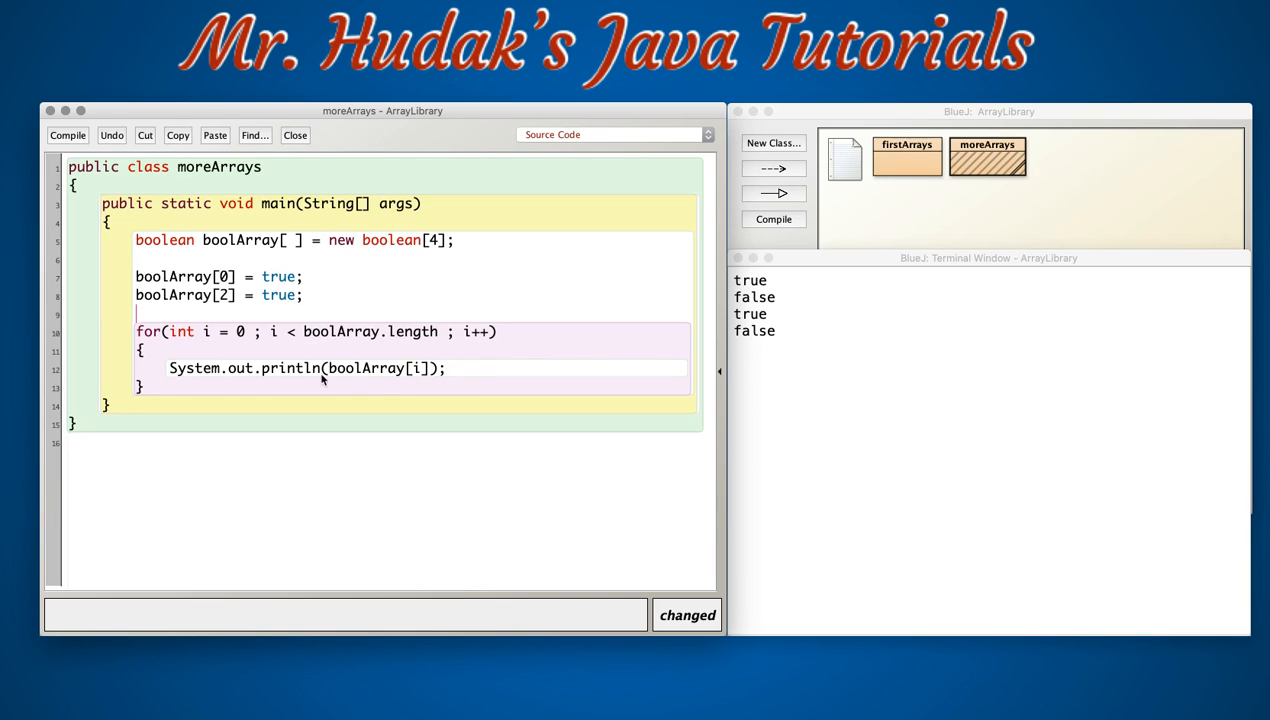
mouse_move(434, 406)
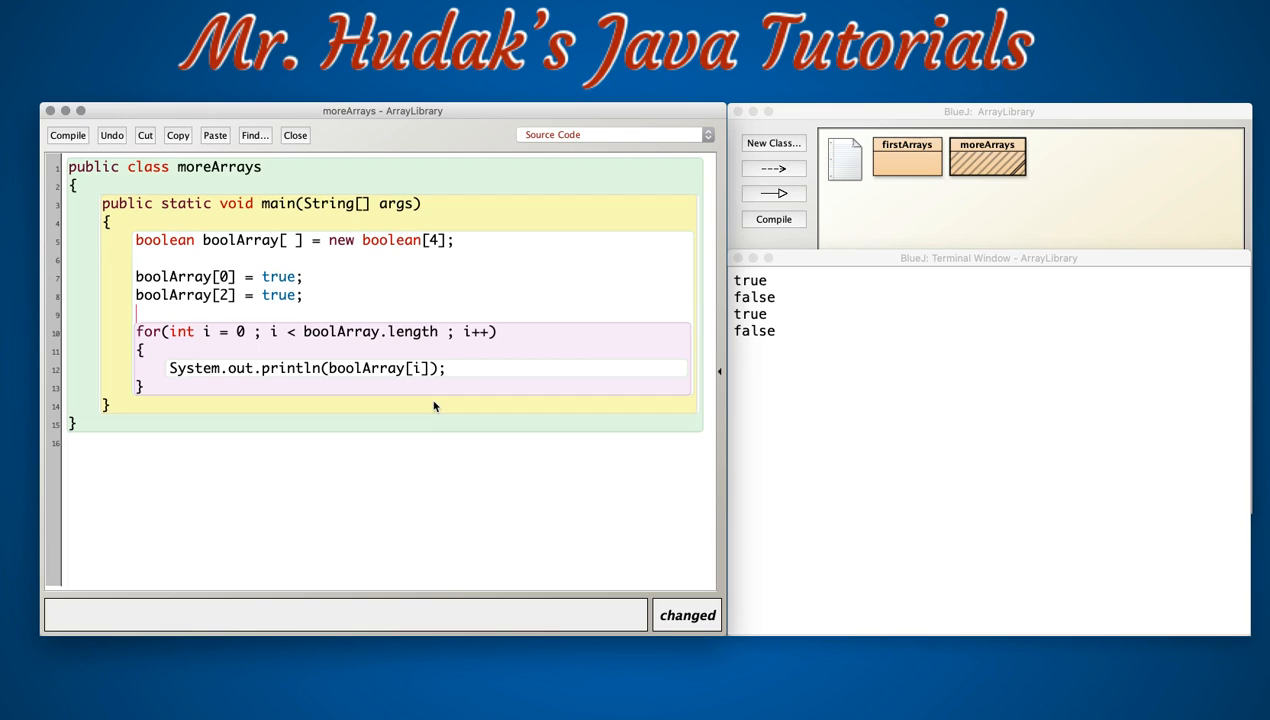
mouse_move(144, 240)
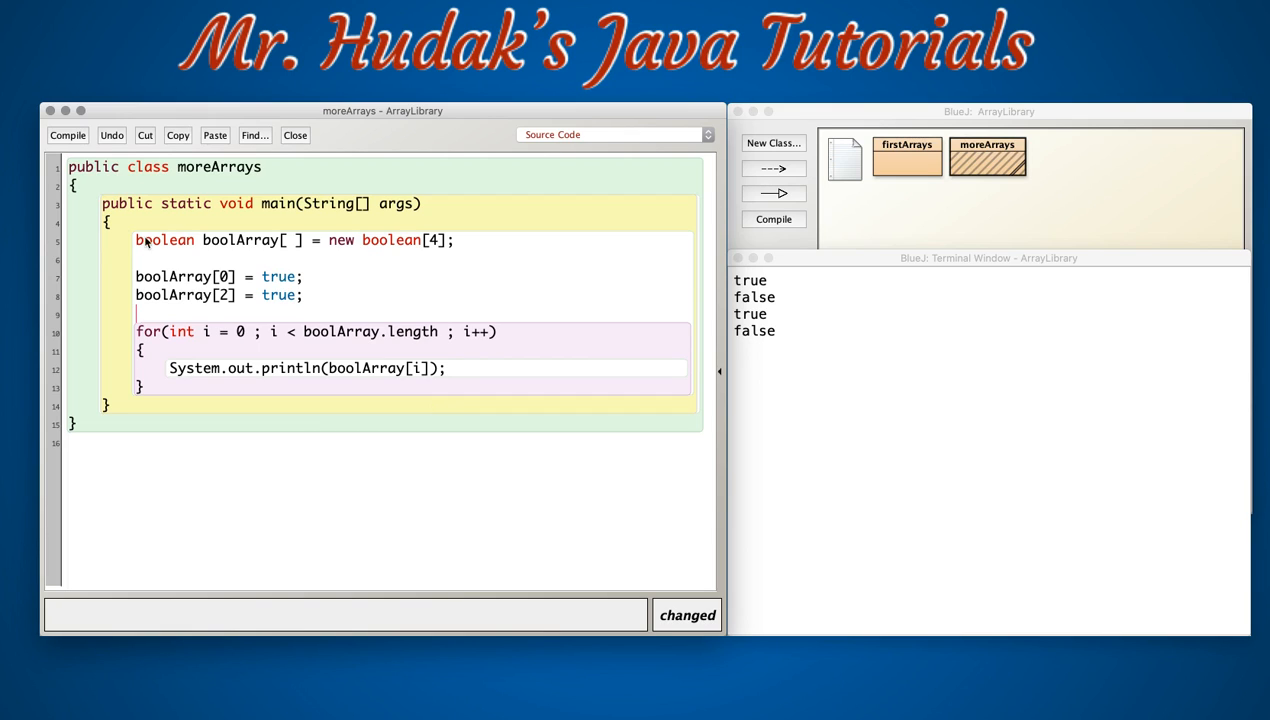
Compile the loop-only moreArrays and run main, printing true, false, true, false.
click(772, 218)
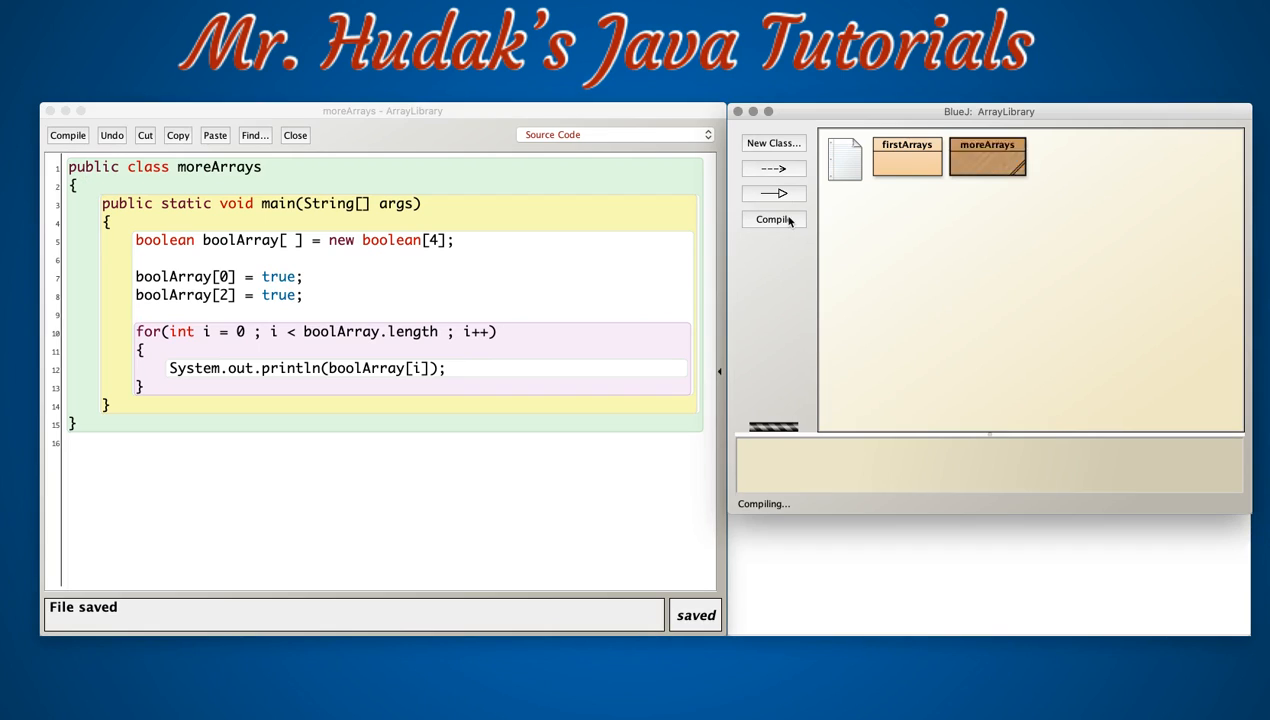
click(974, 164)
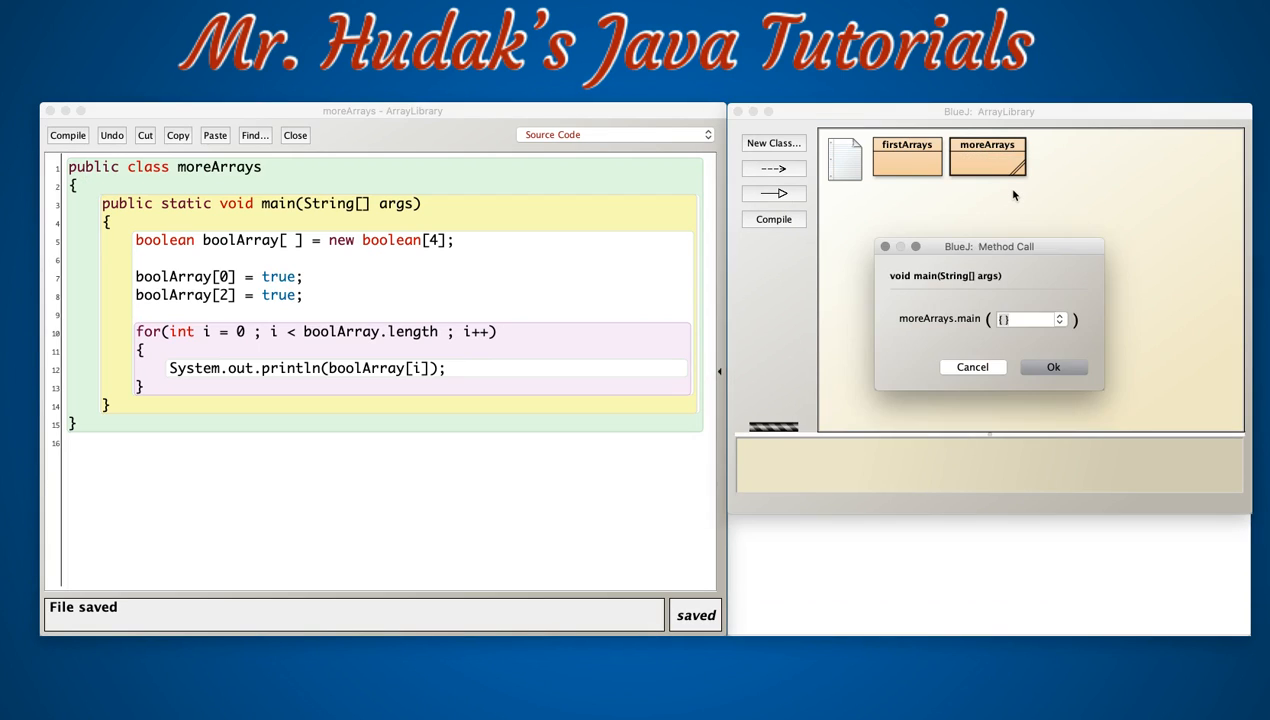
click(1052, 368)
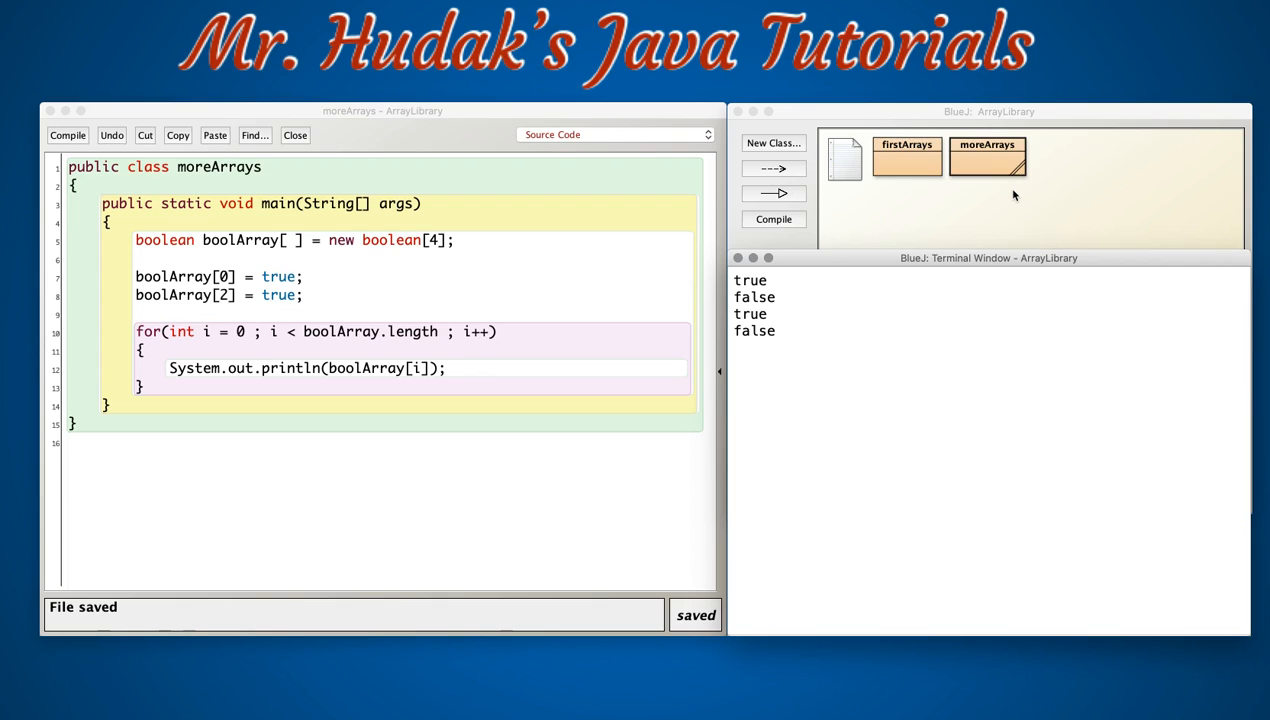
mouse_move(658, 250)
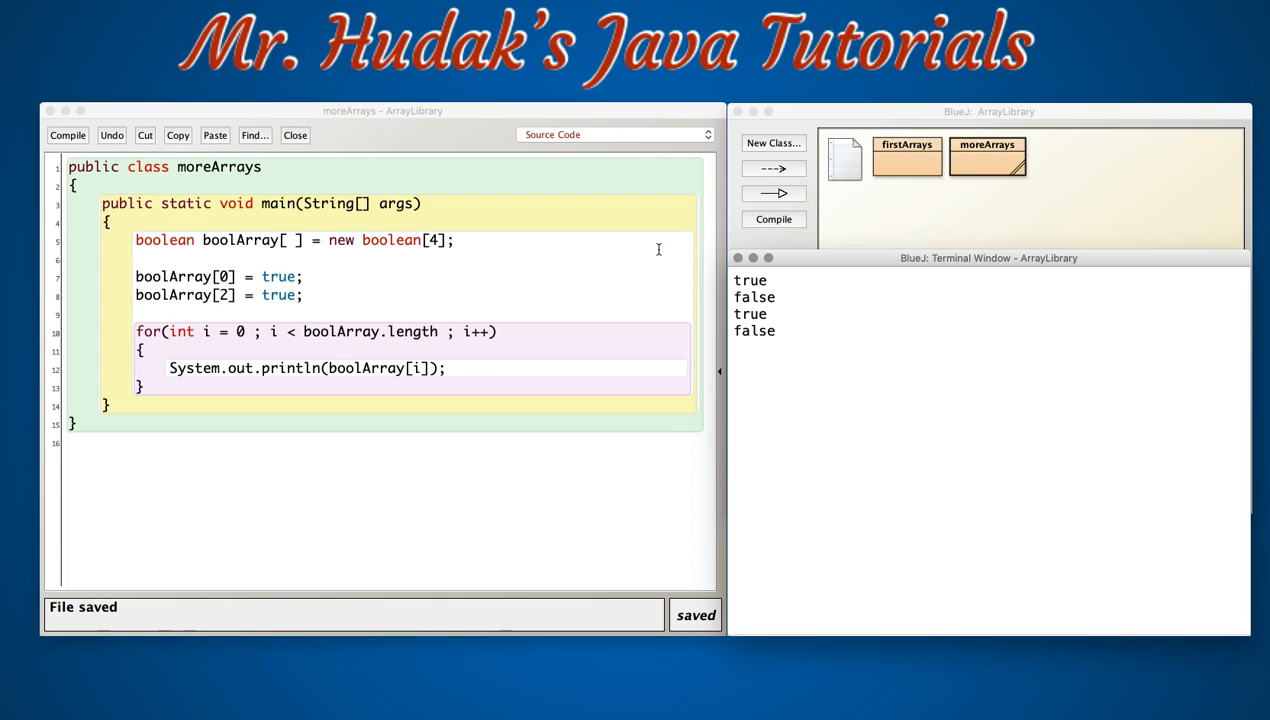